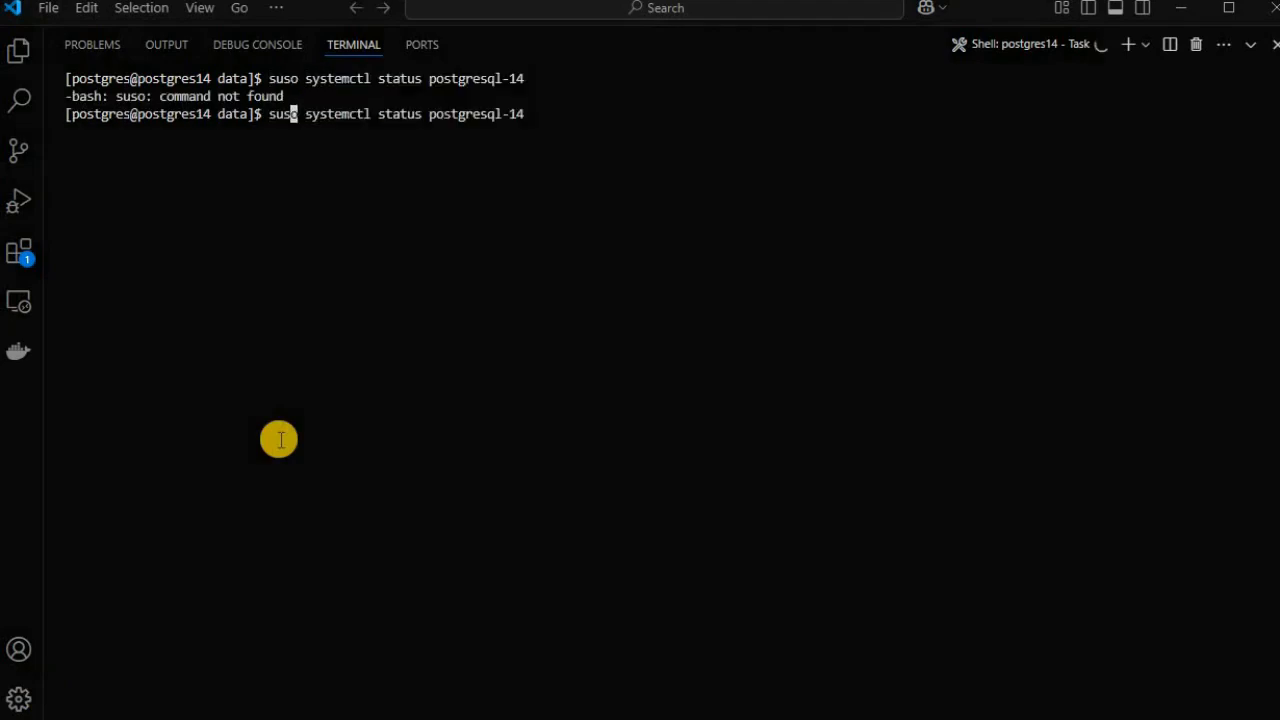
Check the postgresql-14 service status and grep running postgres processes
{"action": "key", "text": "Enter"}
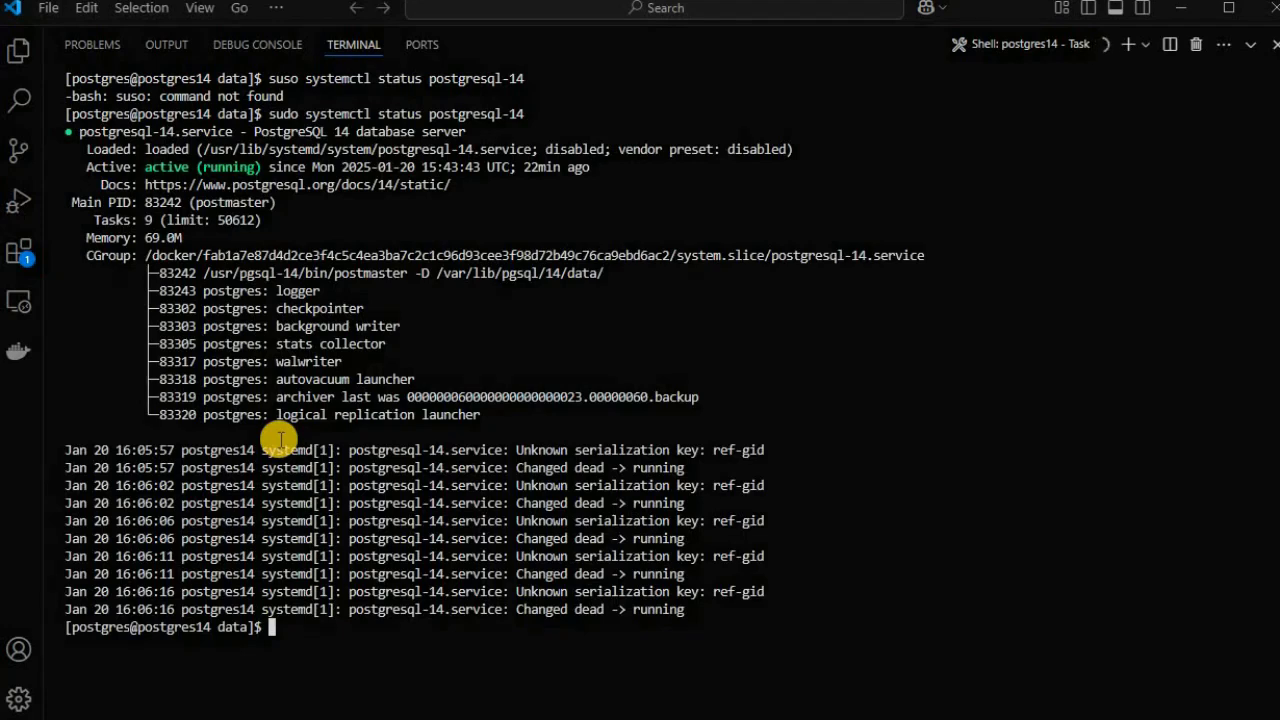
{"action": "type", "text": "ps -ef| grep postgres"}
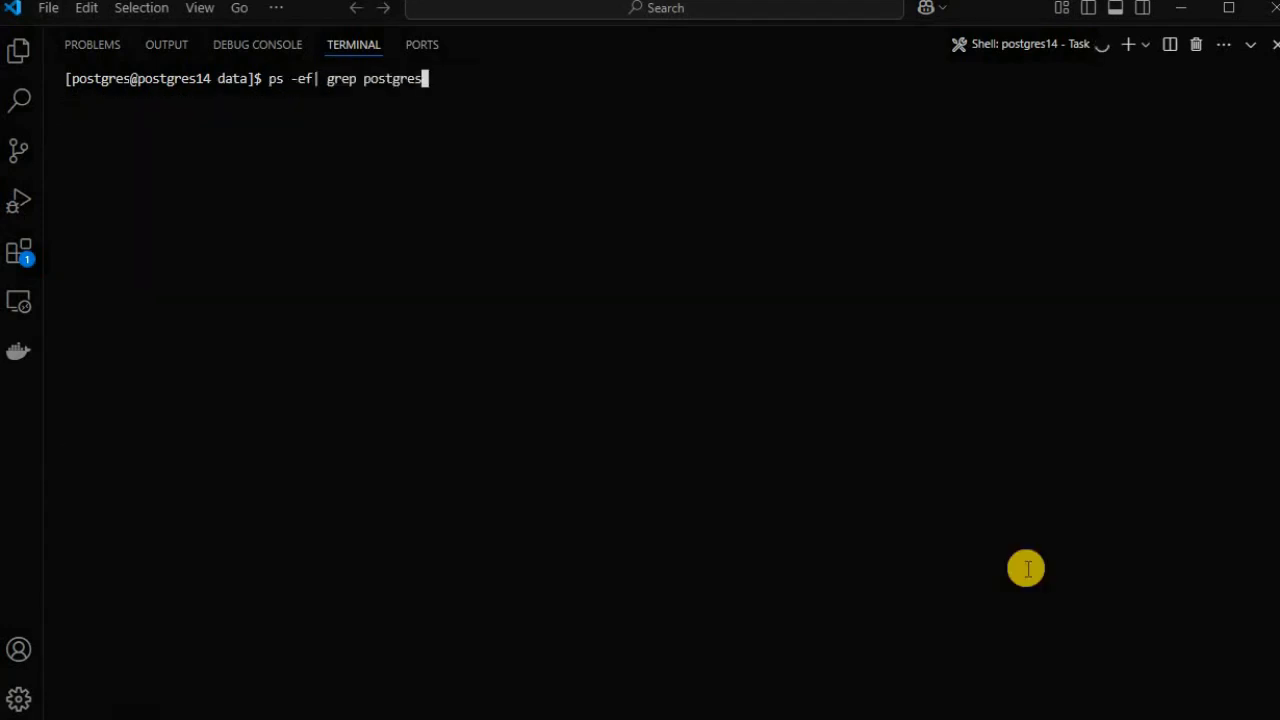
Draft a pgbackrest command with --stanza=mynotesoracledbademo before launching psql
{"action": "type", "text": "pgbackr"}
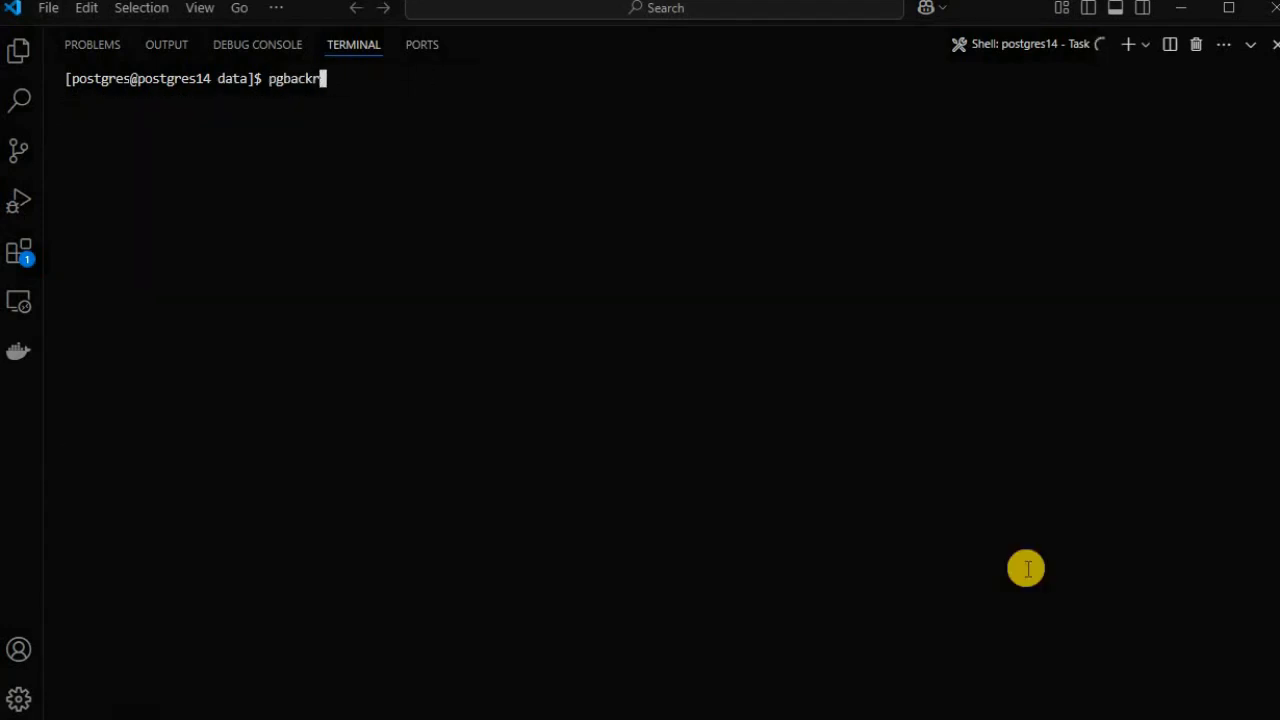
{"action": "type", "text": "est --stanza="}
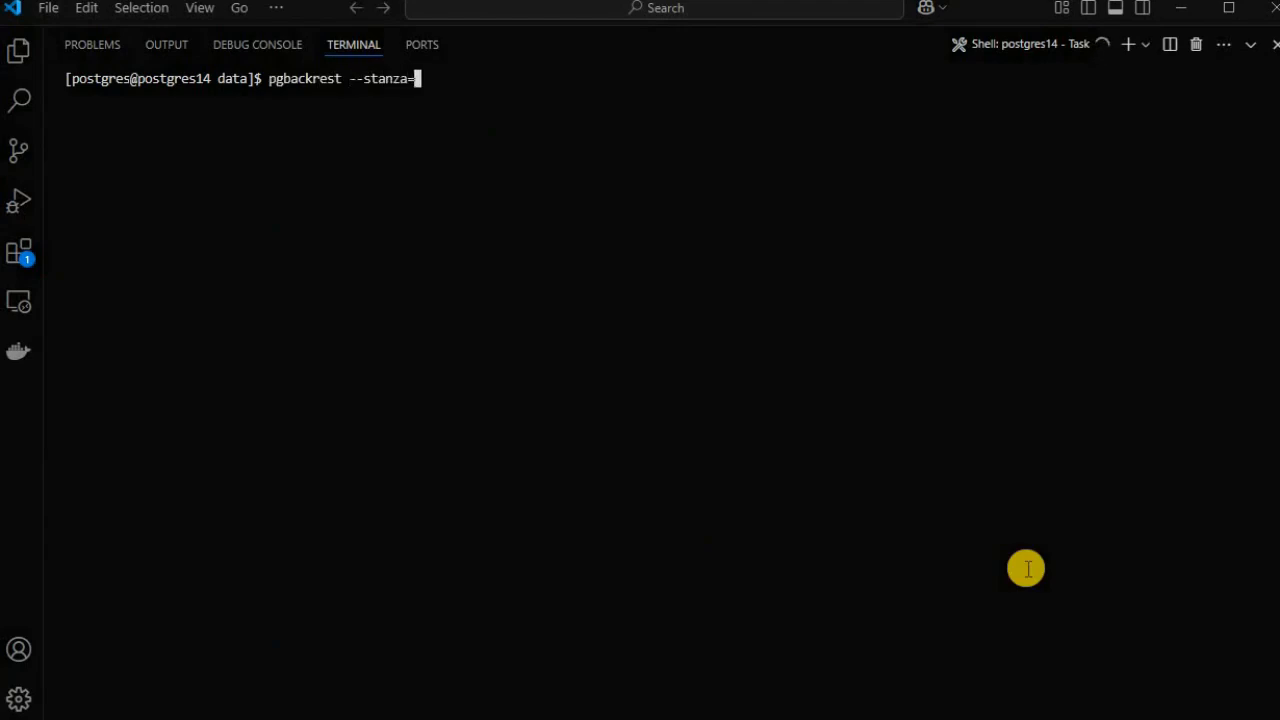
{"action": "type", "text": "mynote"}
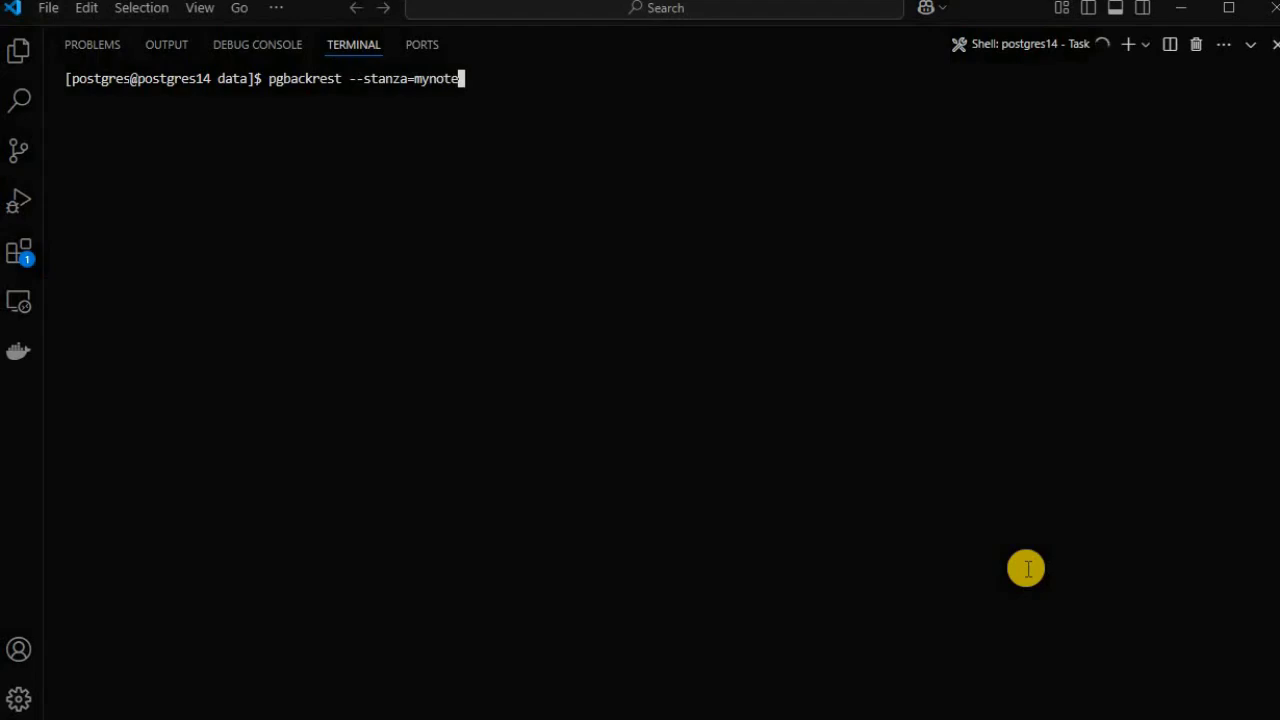
{"action": "type", "text": "soracledba"}
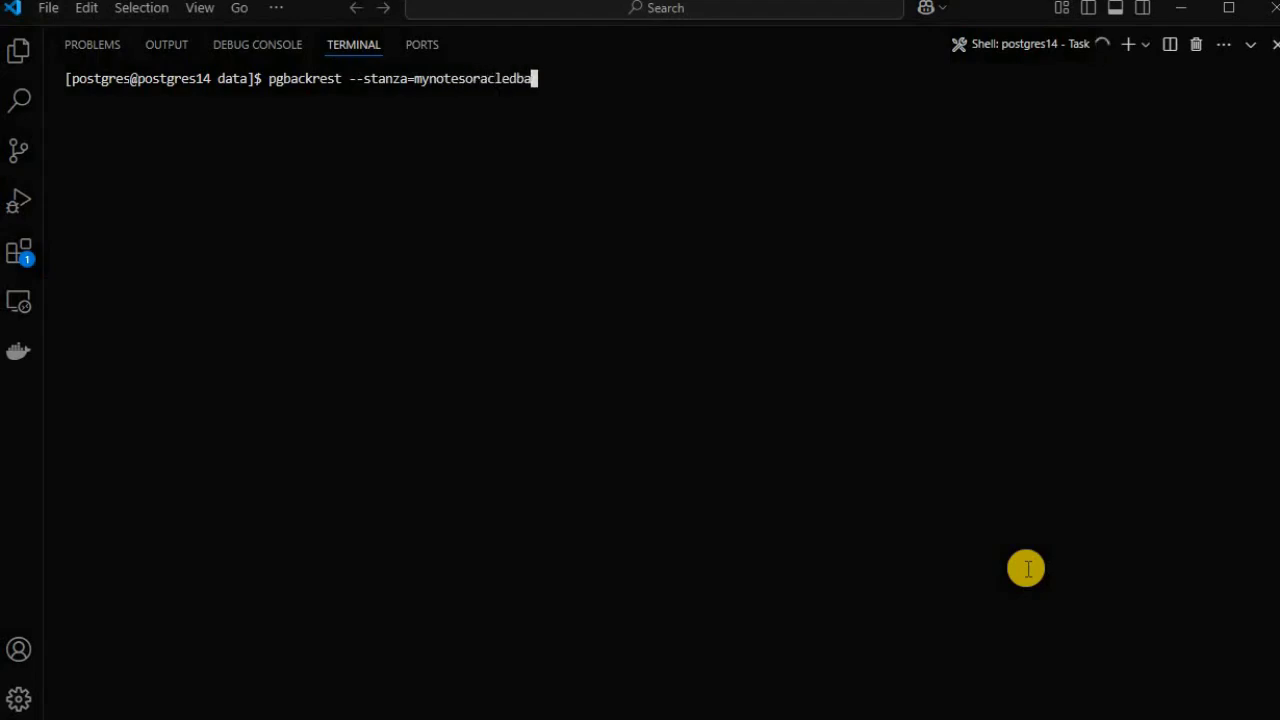
{"action": "type", "text": "emo"}
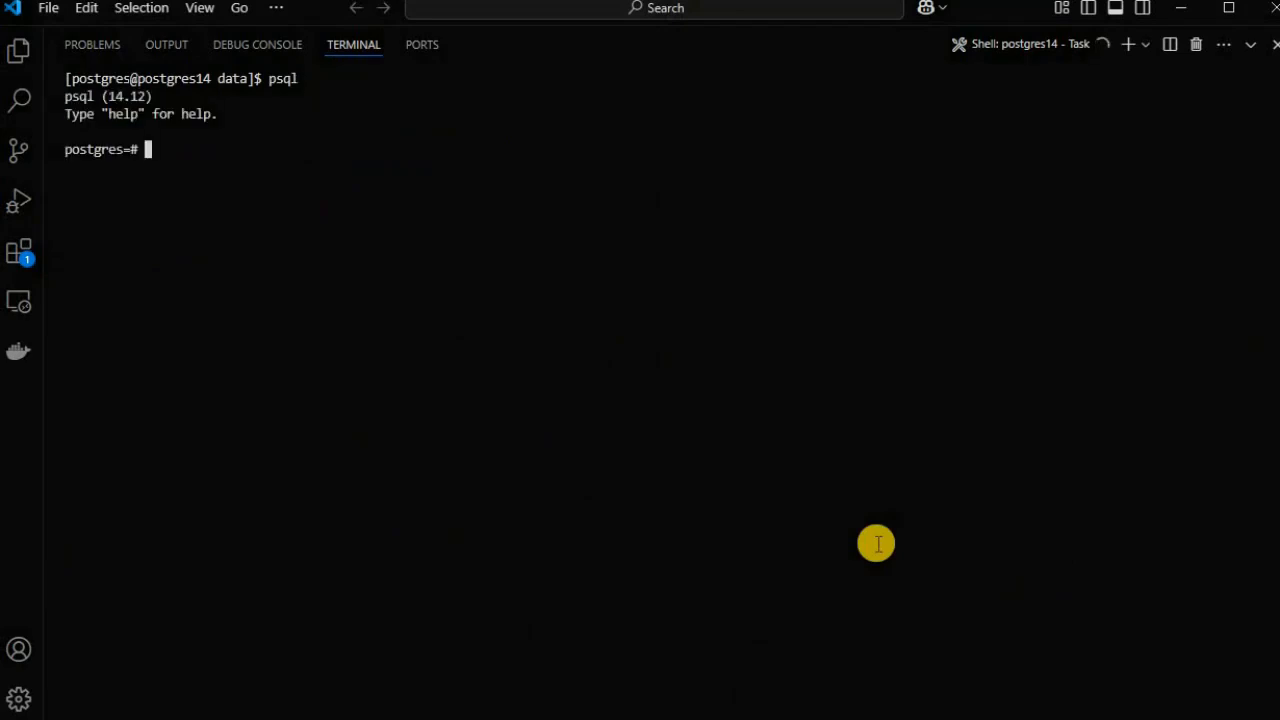
List existing tables with \dt, showing test and test1
{"action": "type", "text": "c"}
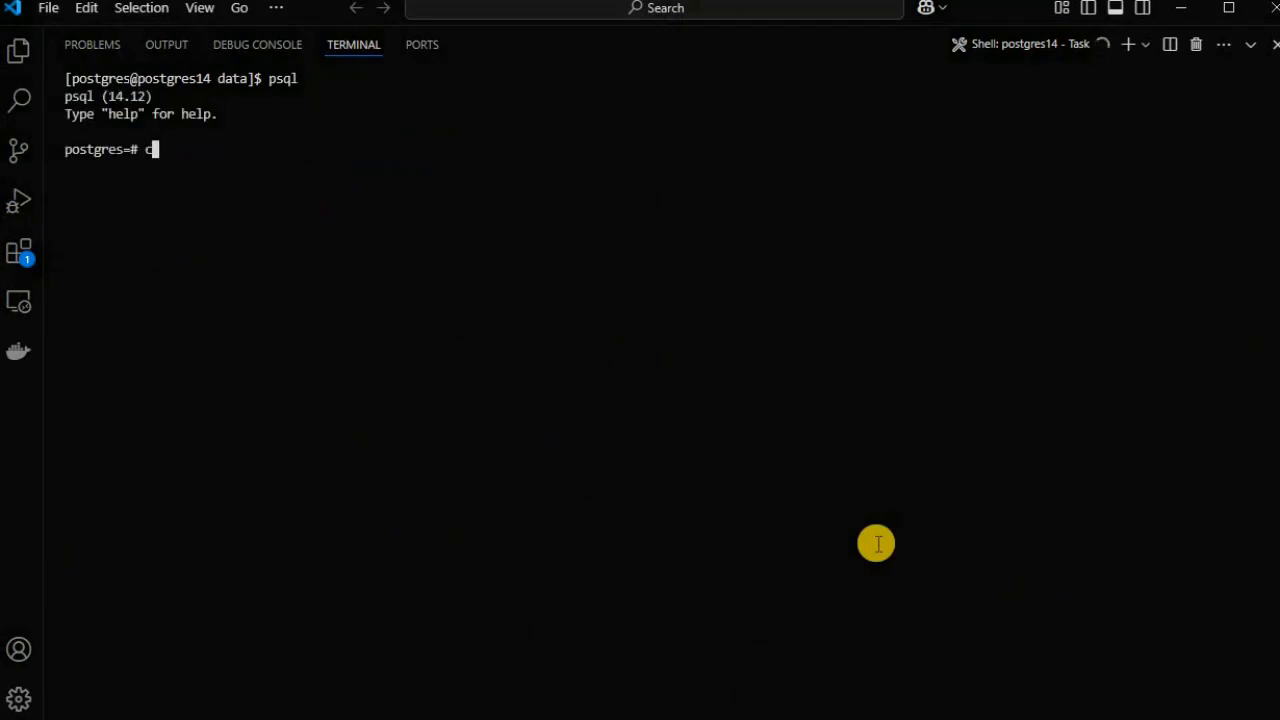
{"action": "key", "text": "Backspace"}
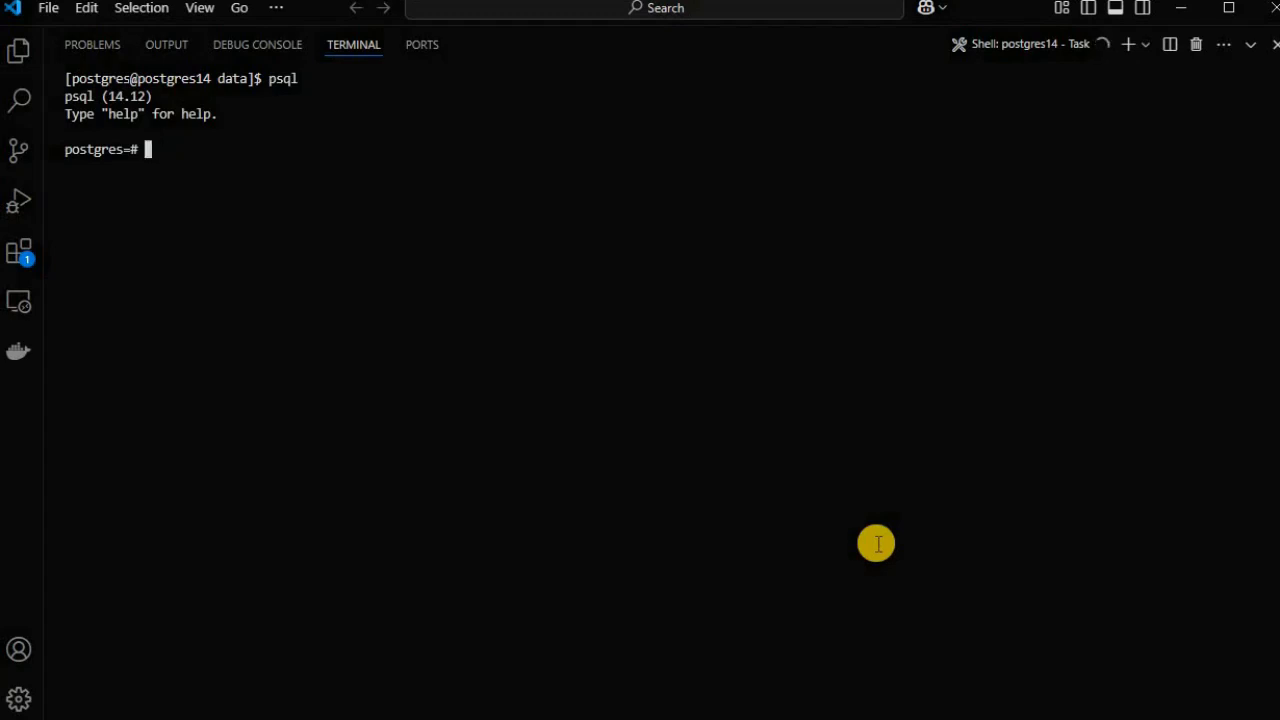
{"action": "type", "text": "\\dt"}
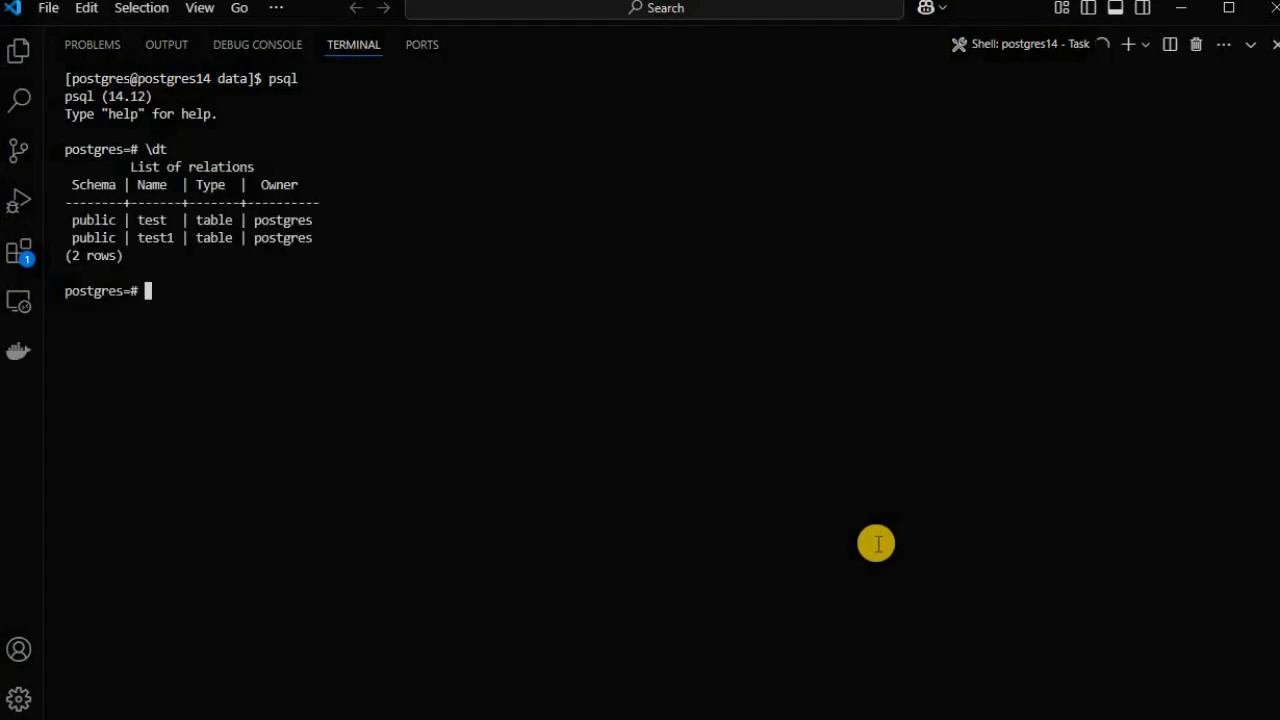
Write 'create table pitr_demo(id int, name varchar(200)' at the psql prompt
{"action": "type", "text": "create"}
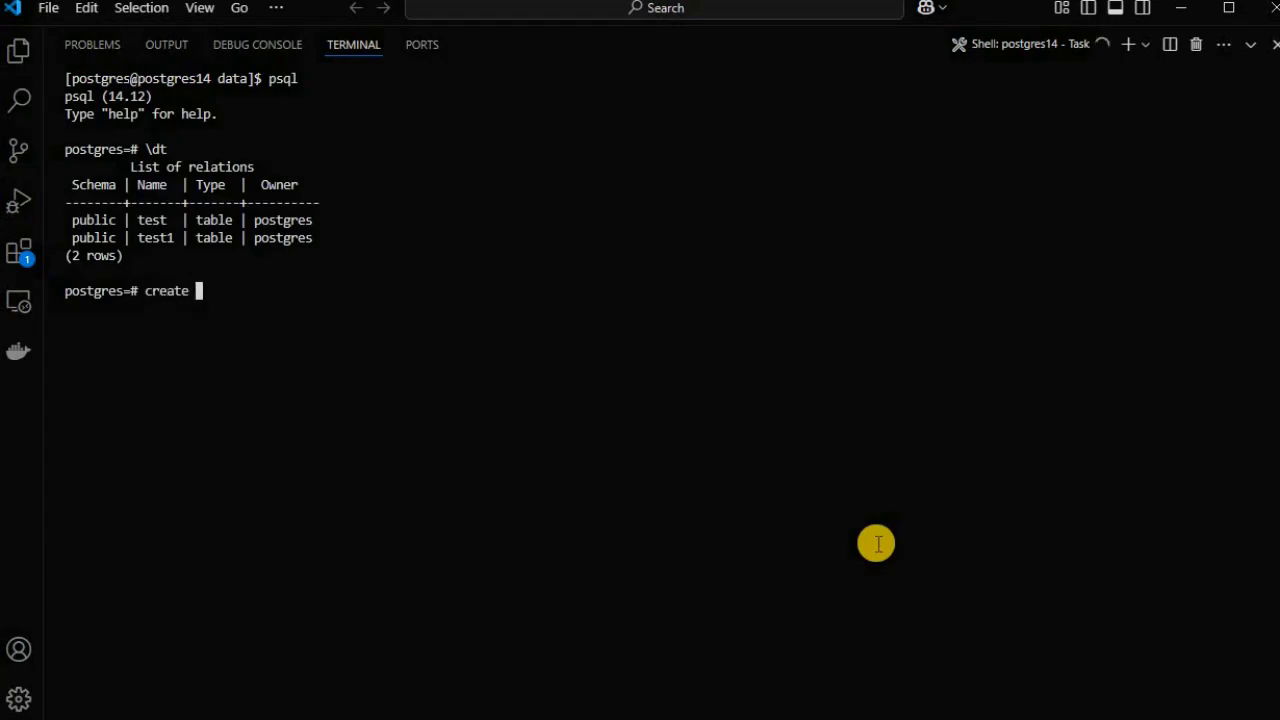
{"action": "type", "text": "table pitr"}
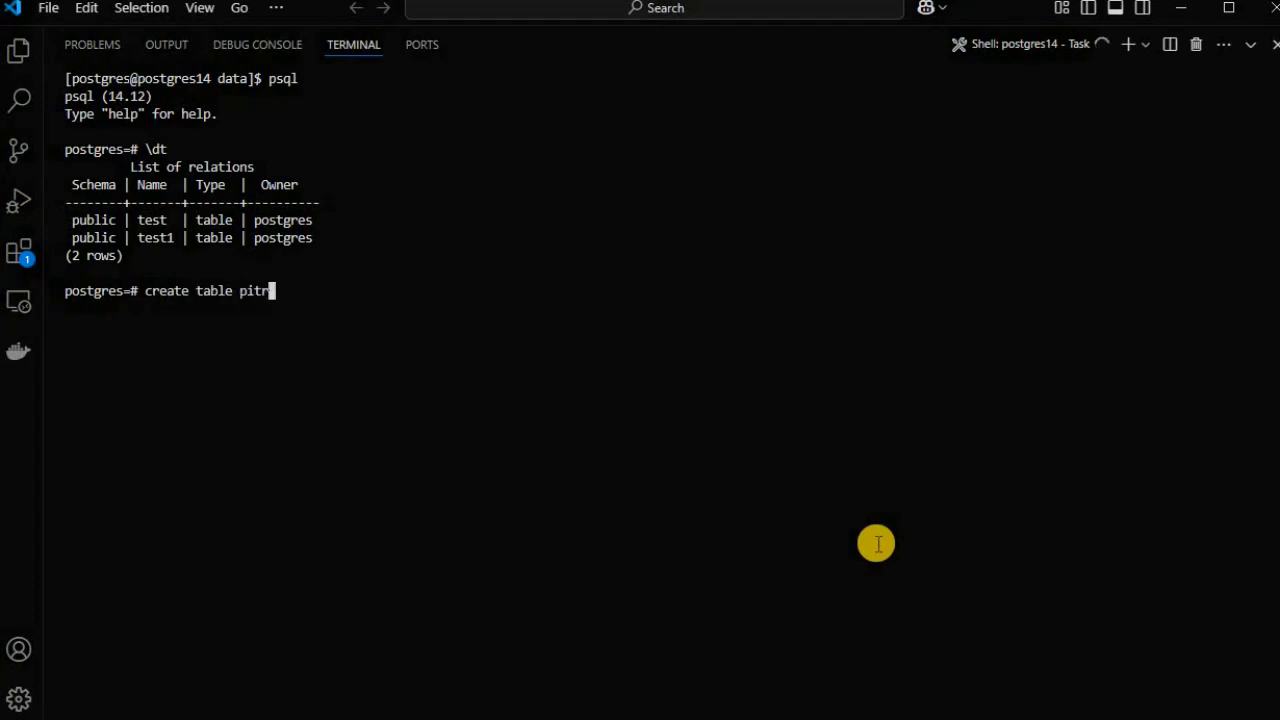
{"action": "type", "text": "_demo"}
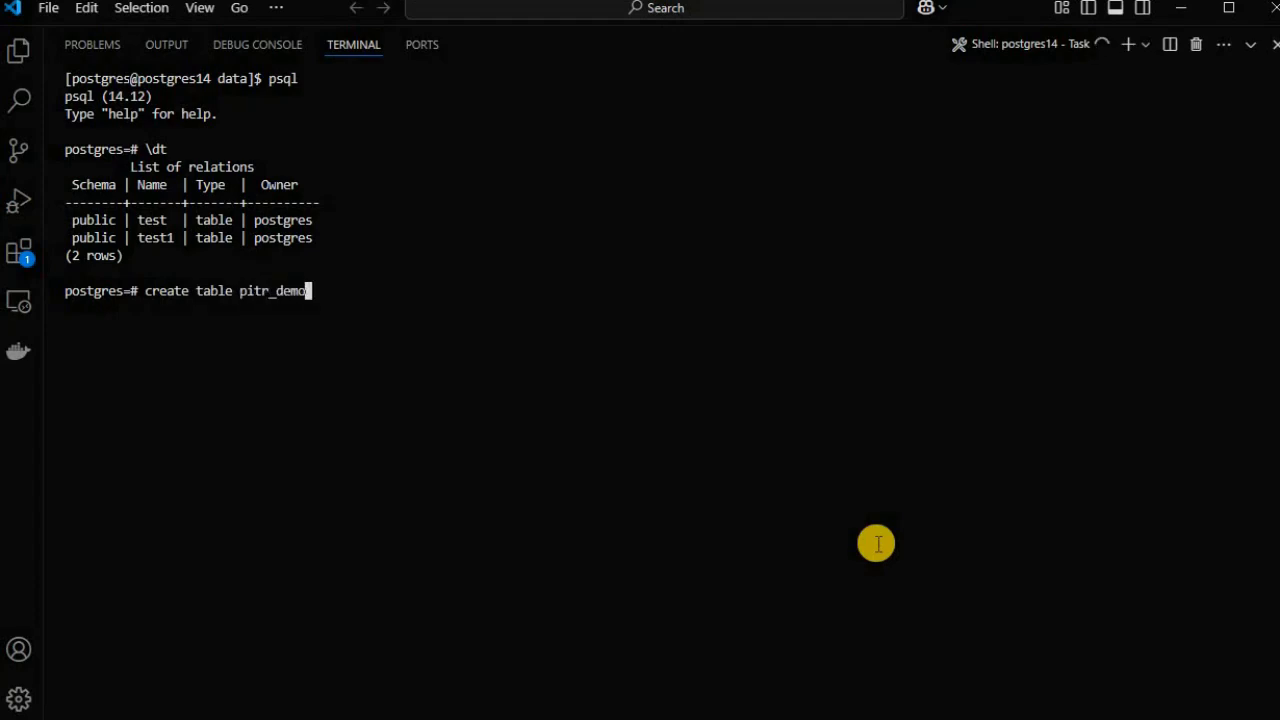
{"action": "type", "text": "("}
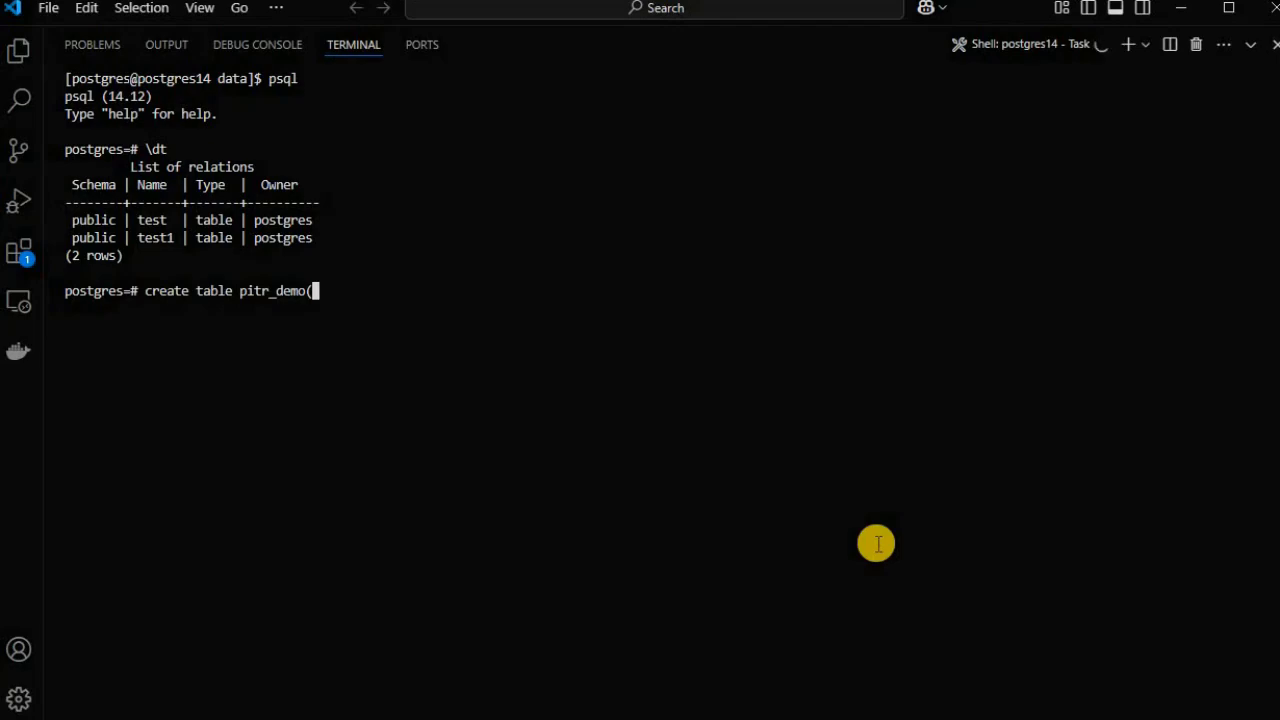
{"action": "type", "text": "id int,"}
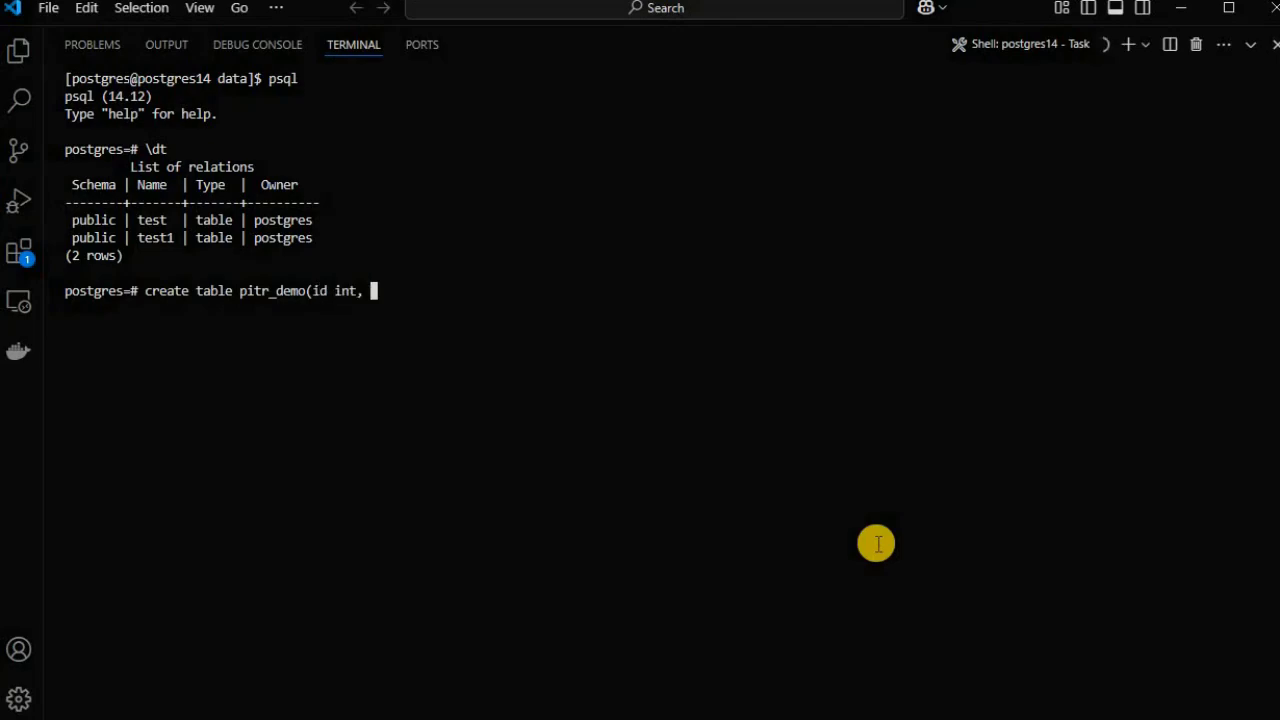
{"action": "type", "text": "name va"}
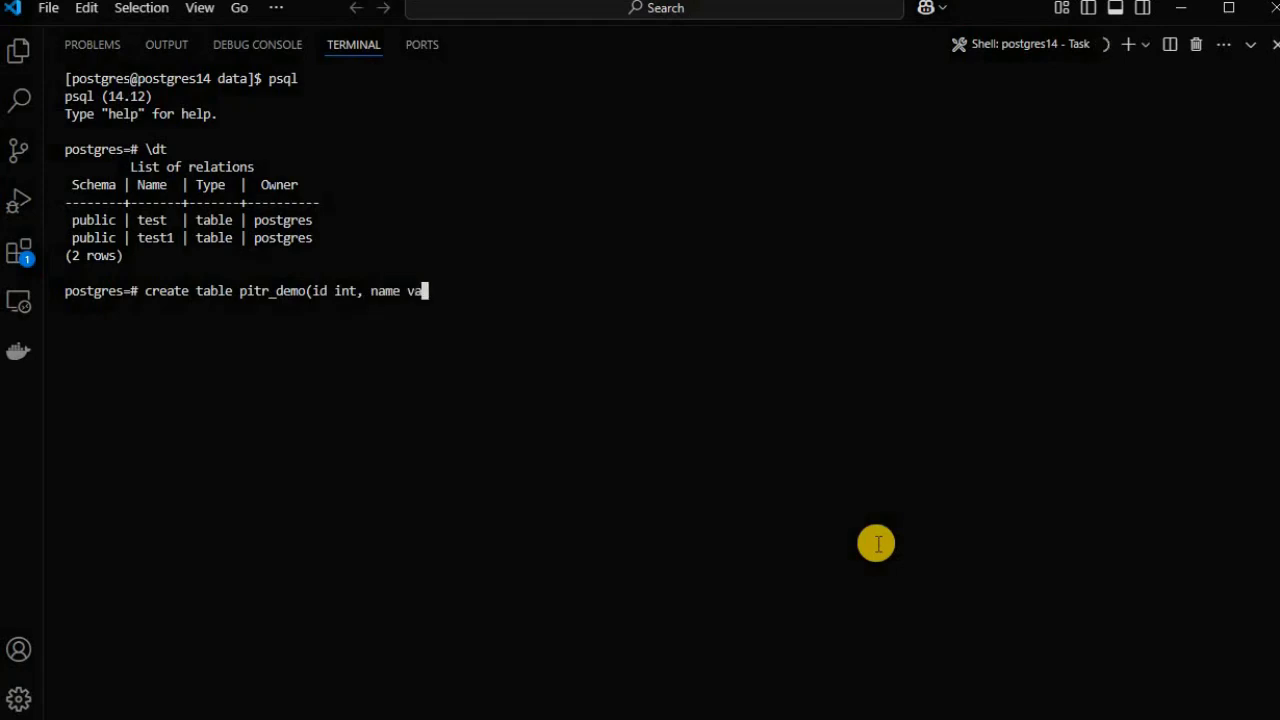
{"action": "type", "text": "rchar(200));"}
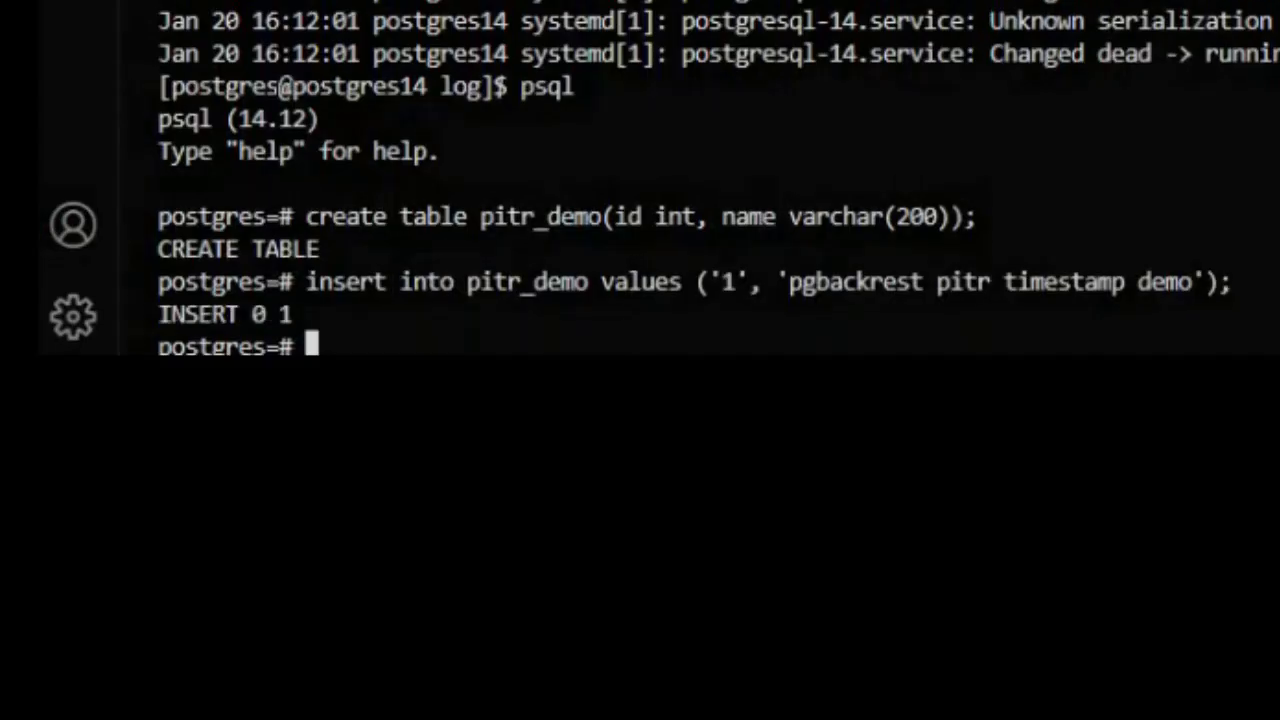
Insert row ('1', 'pgbackrest pitr timestamp demo') into pitr_demo and query current_timestamp
{"action": "type", "text": "insert into pitr_demo values ('1', 'pgbackrest pitr timestamp demo');"}
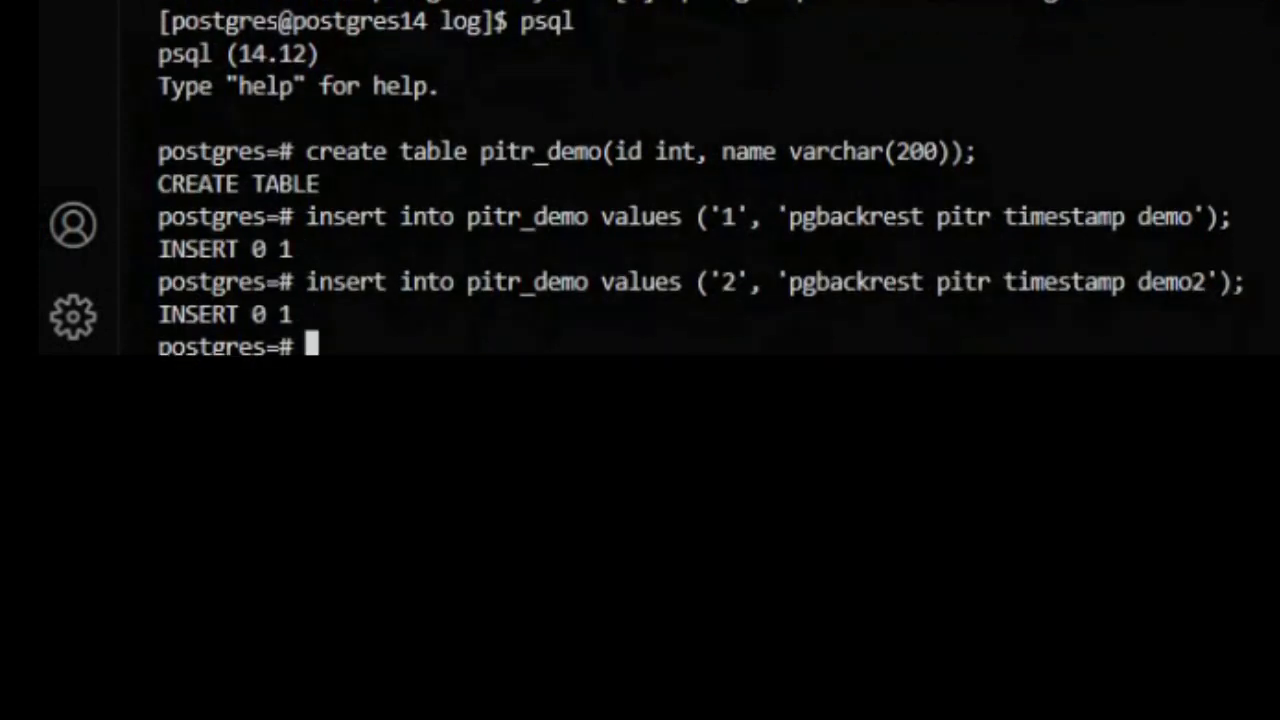
{"action": "type", "text": "select c"}
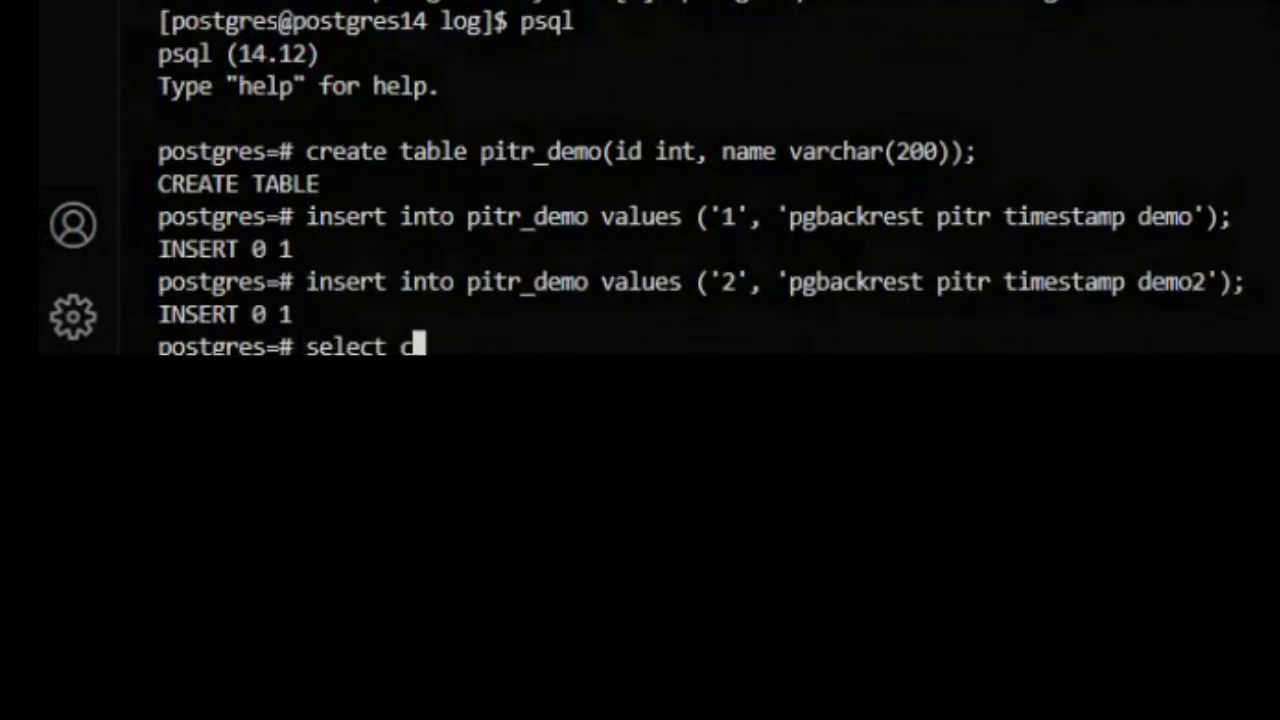
{"action": "type", "text": "urrent t"}
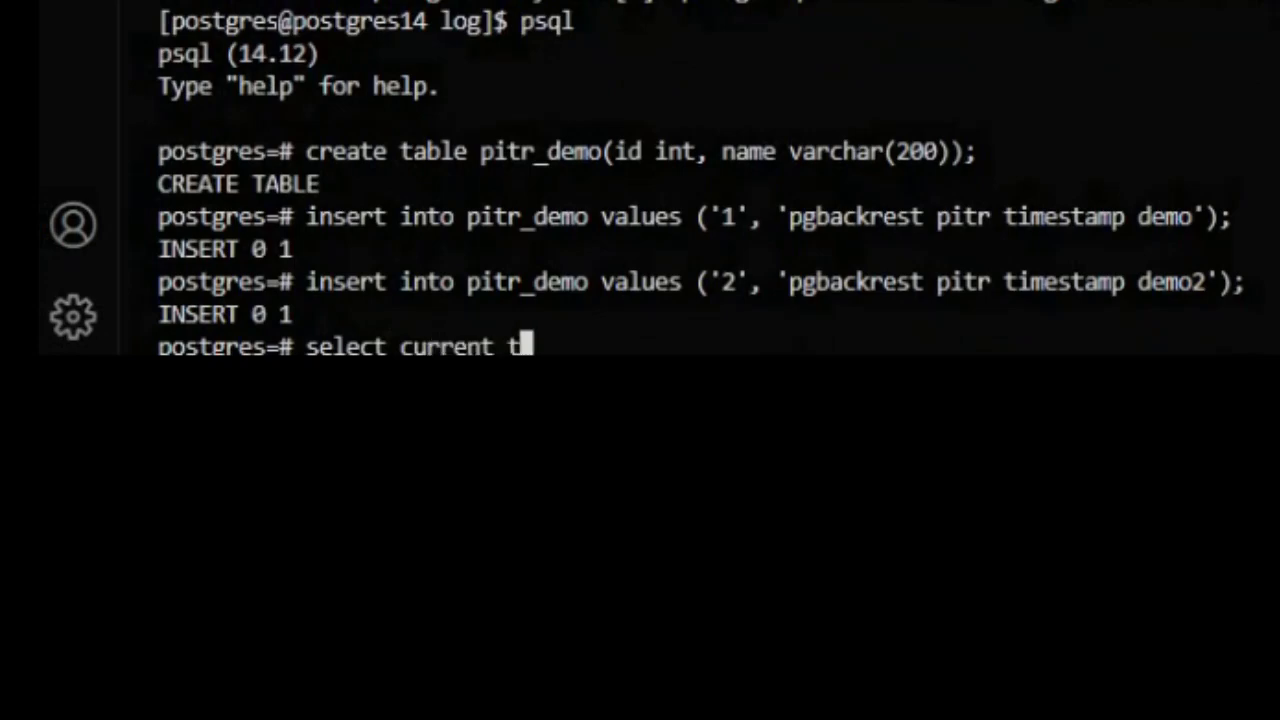
{"action": "type", "text": "imestamp;"}
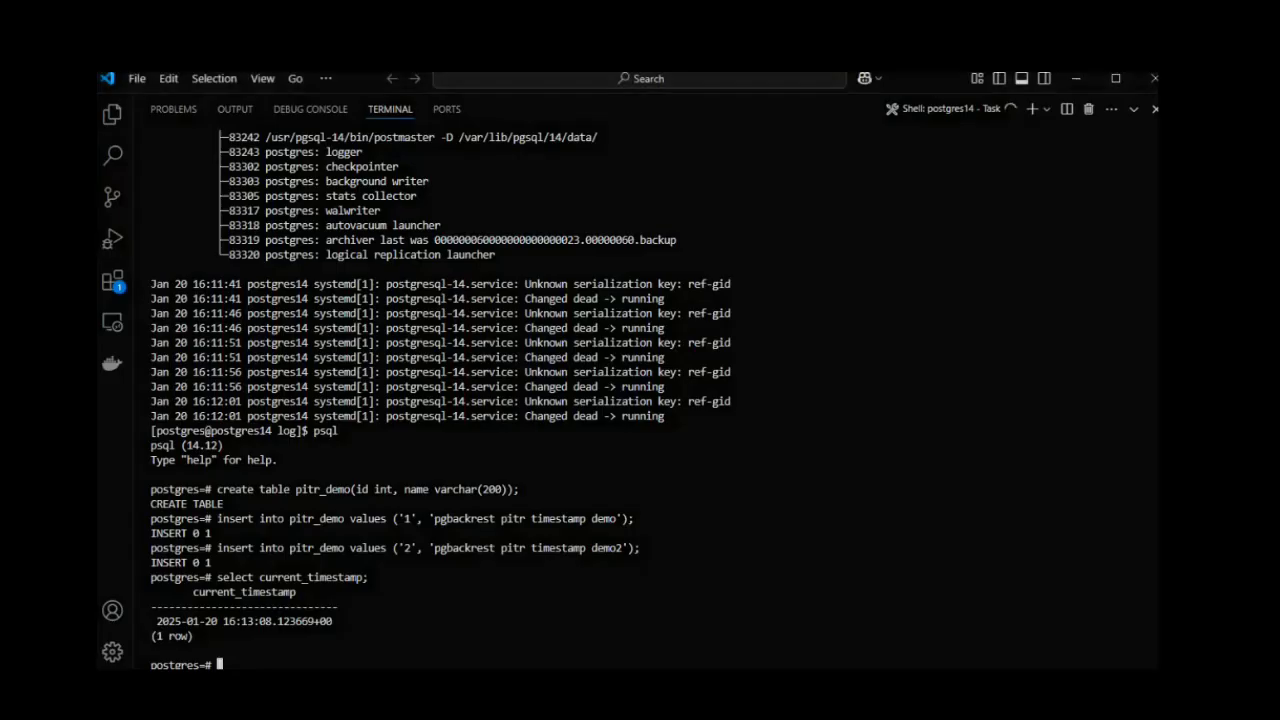
Drop table pitr_demo and list relations with \d to confirm it is gone
{"action": "type", "text": "d"}
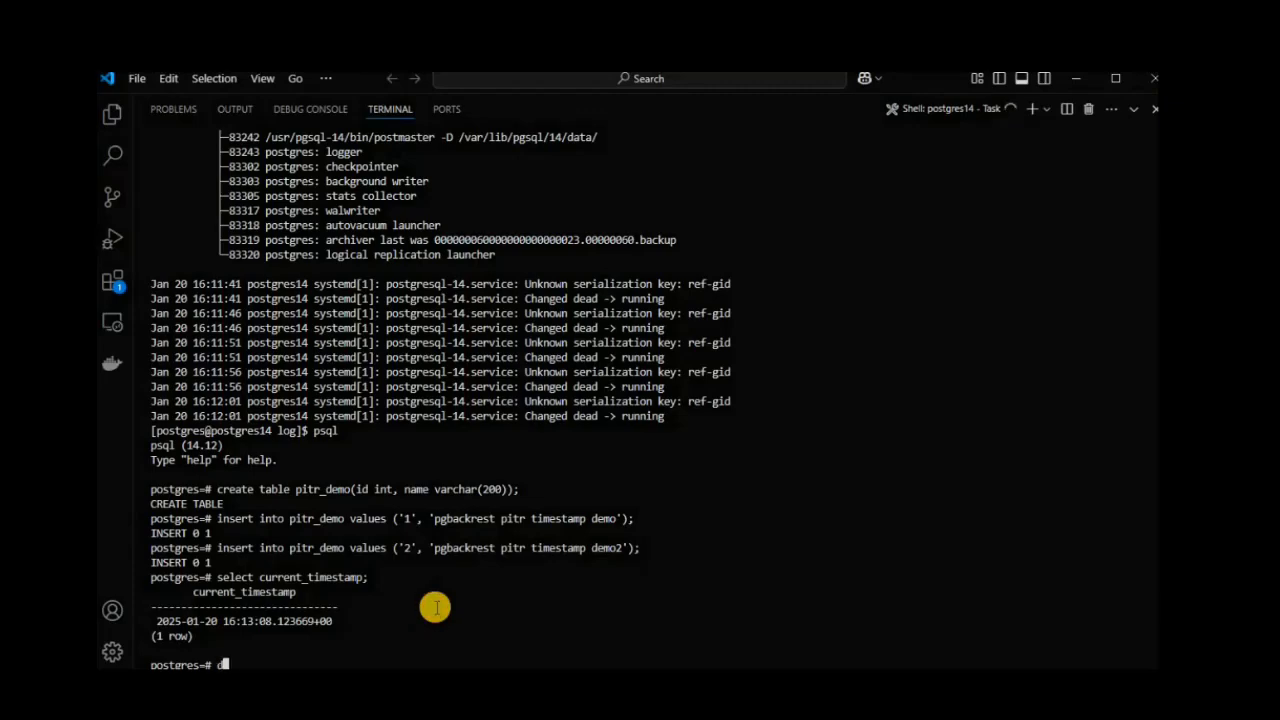
{"action": "type", "text": "rop t"}
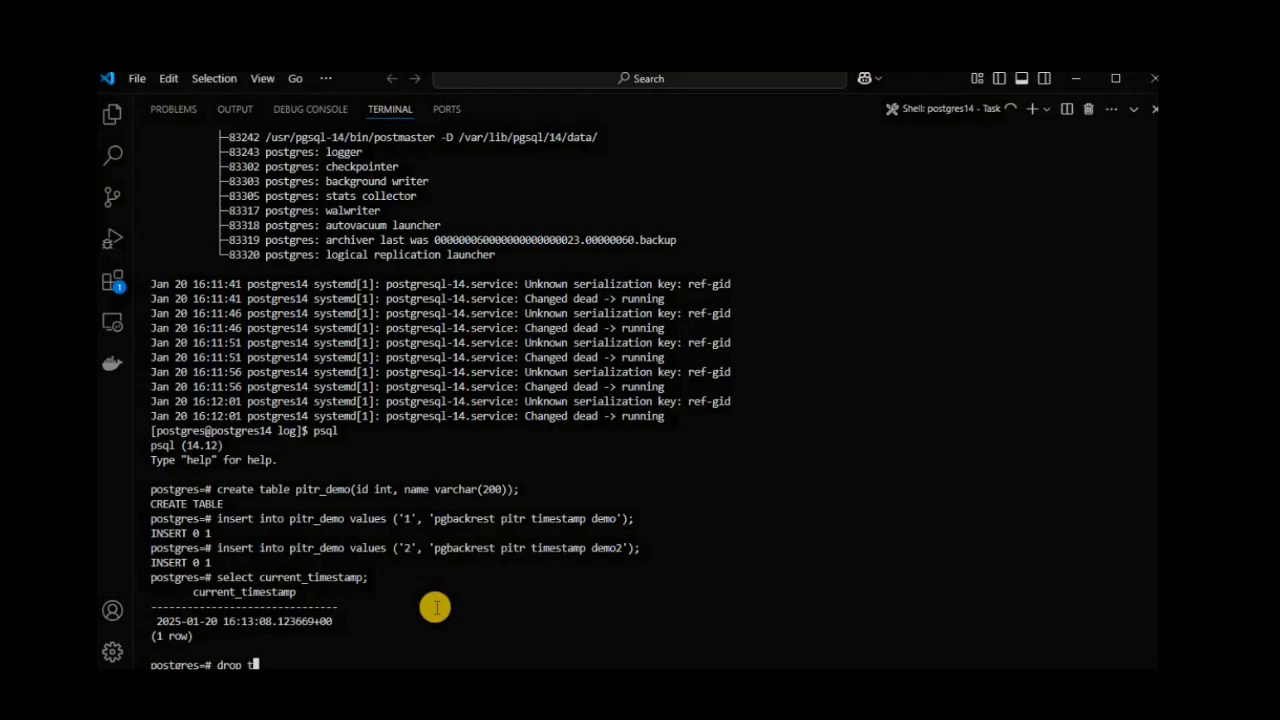
{"action": "type", "text": "able"}
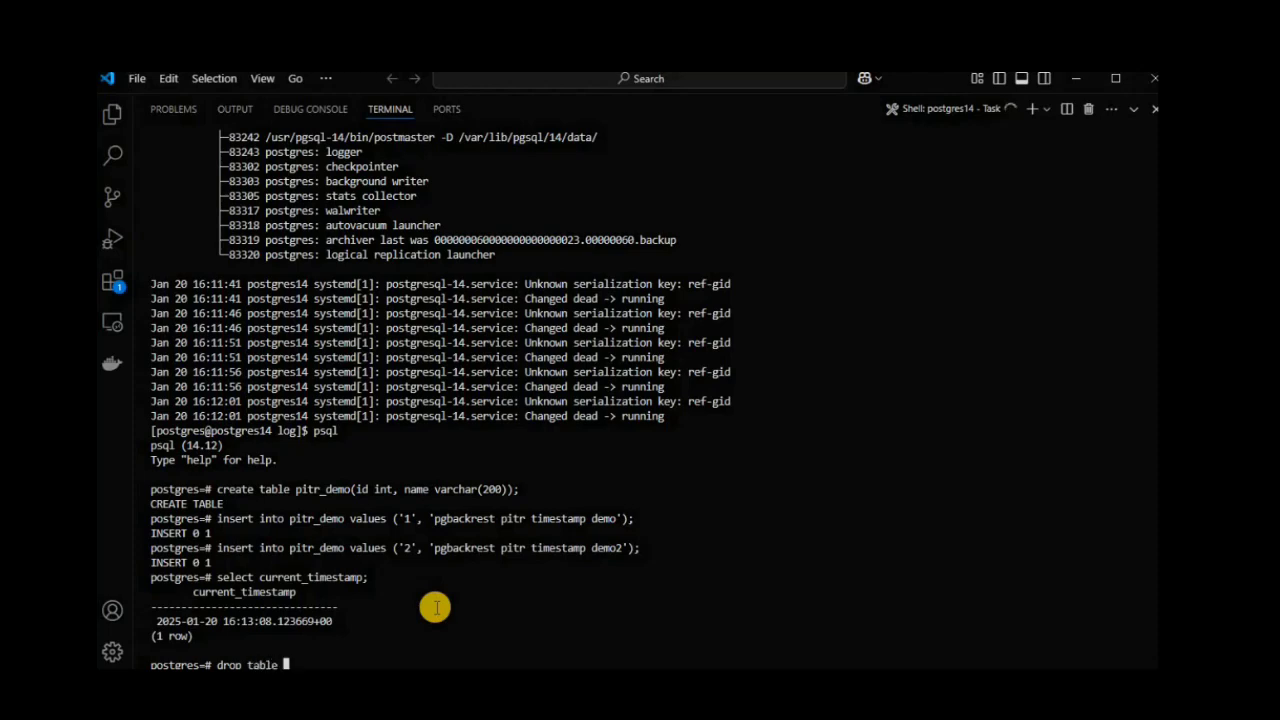
{"action": "type", "text": "pitr"}
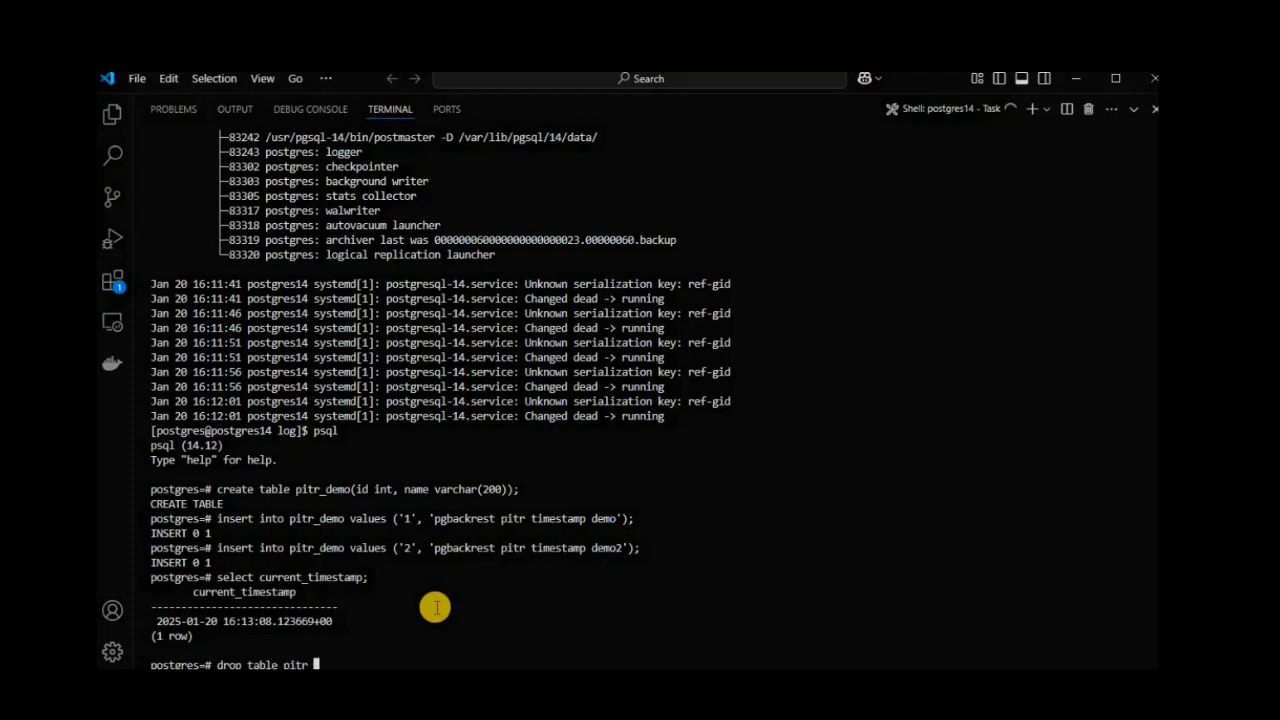
{"action": "key", "text": "Enter"}
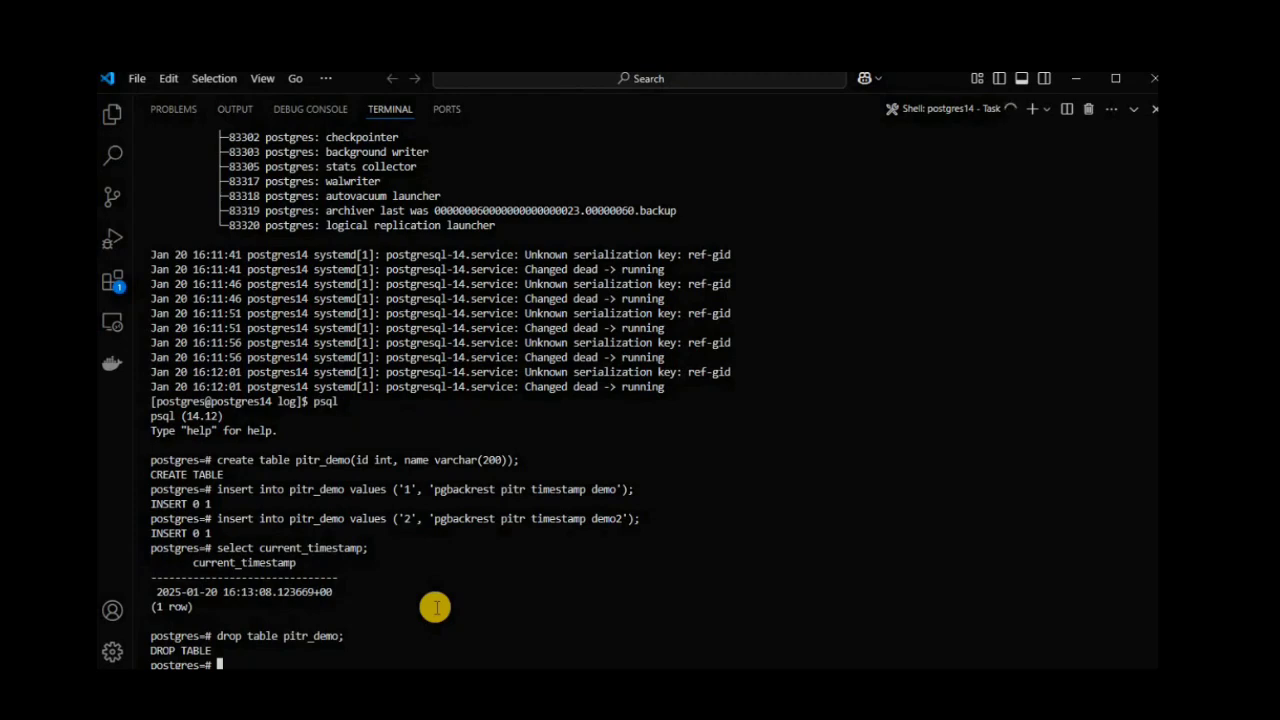
{"action": "type", "text": "\\d"}
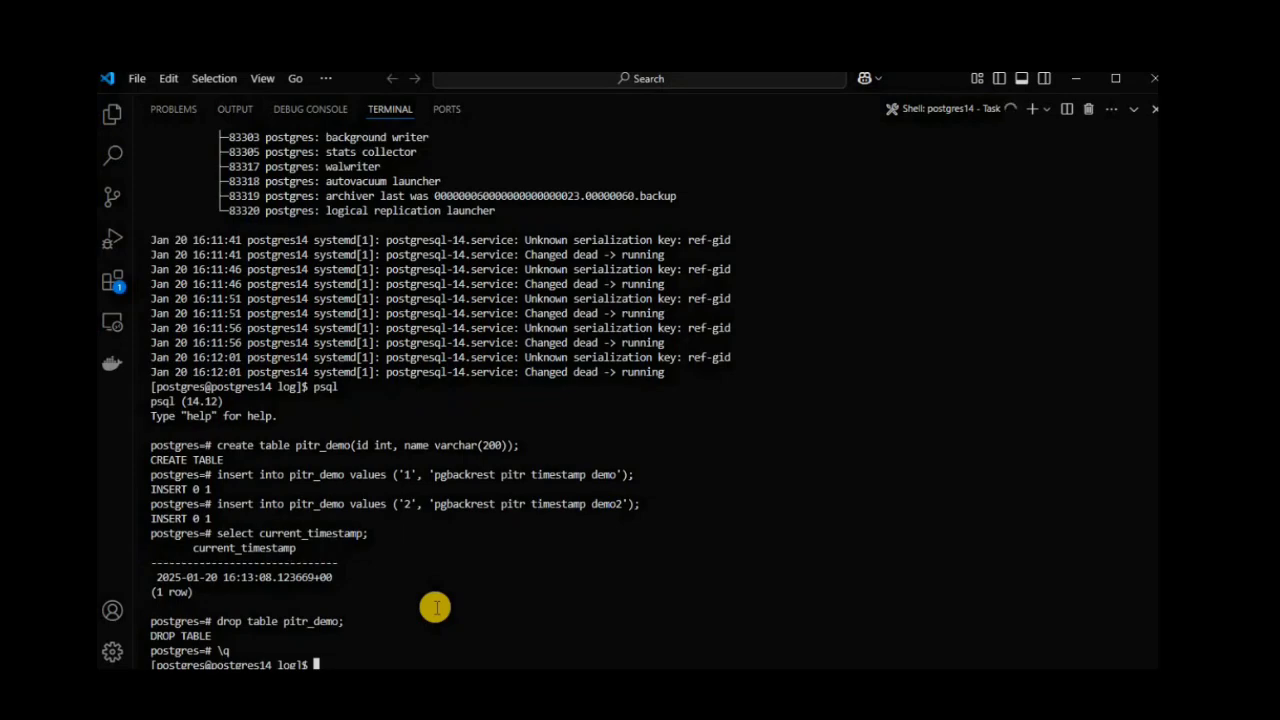
Stop the service with 'sudo systemctl stop postgresql-14'
{"action": "type", "text": "sudo systemctl"}
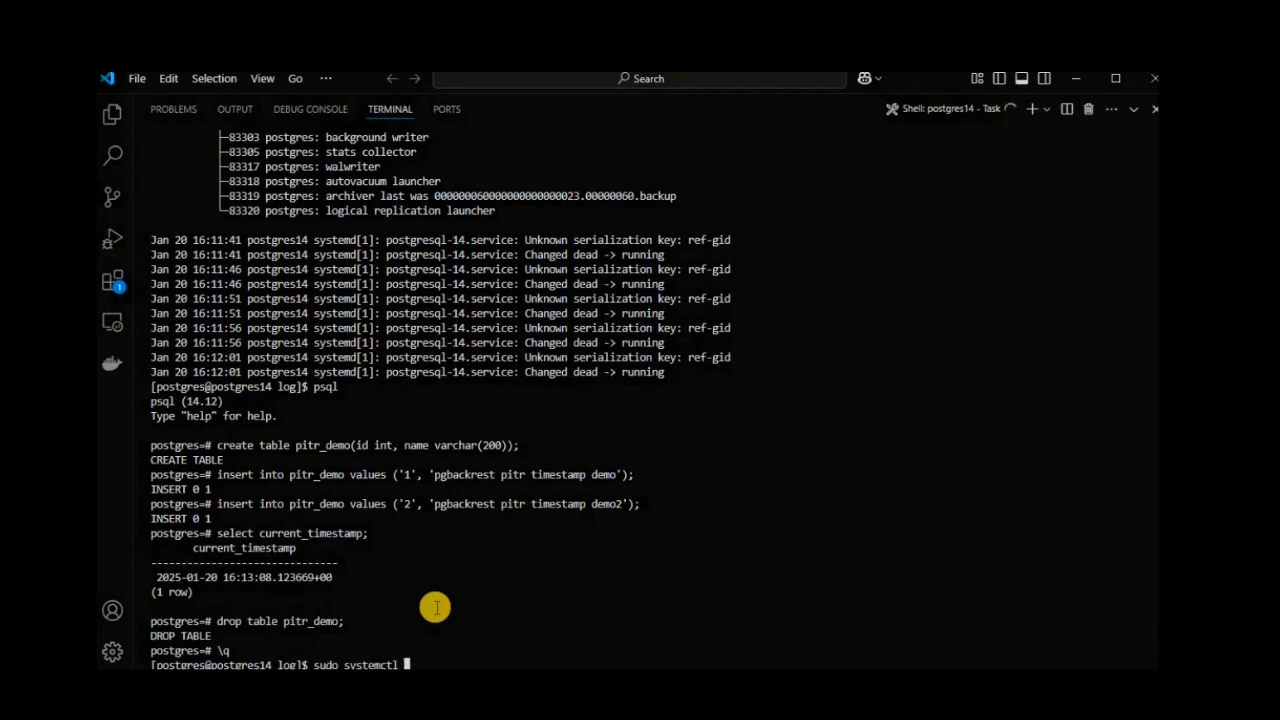
{"action": "type", "text": "stop postgresql-14"}
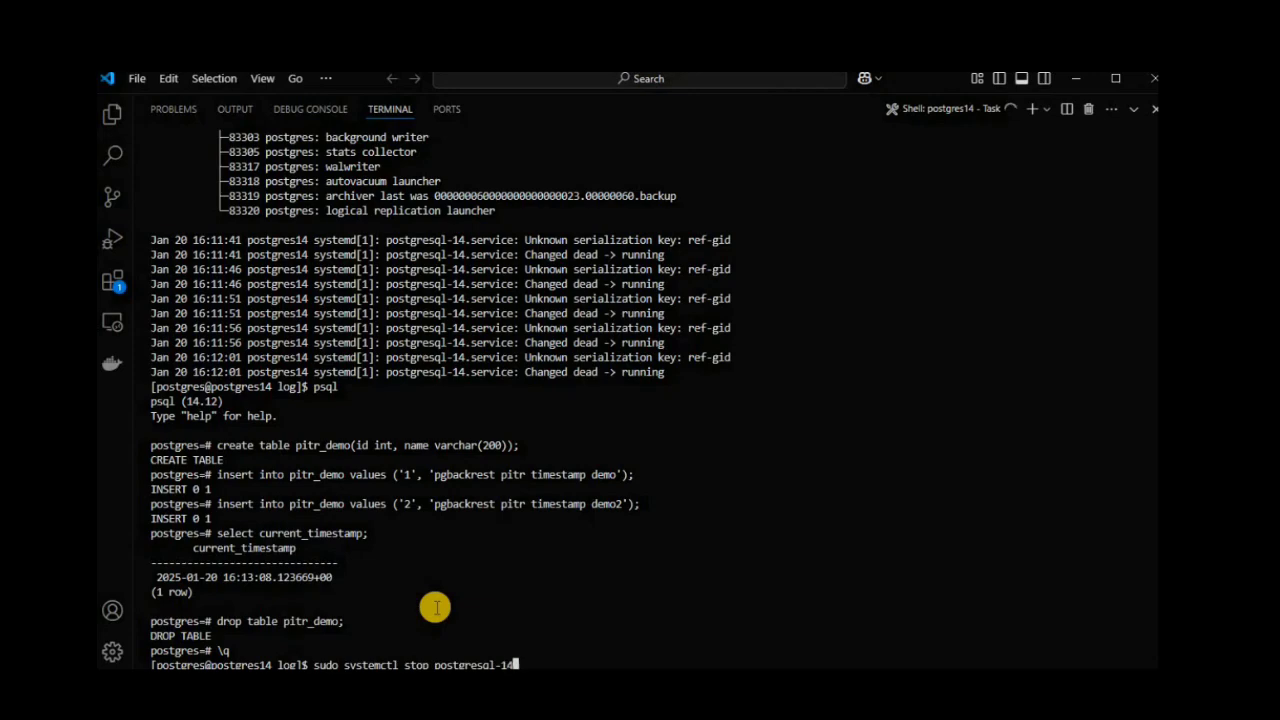
{"action": "key", "text": "Enter"}
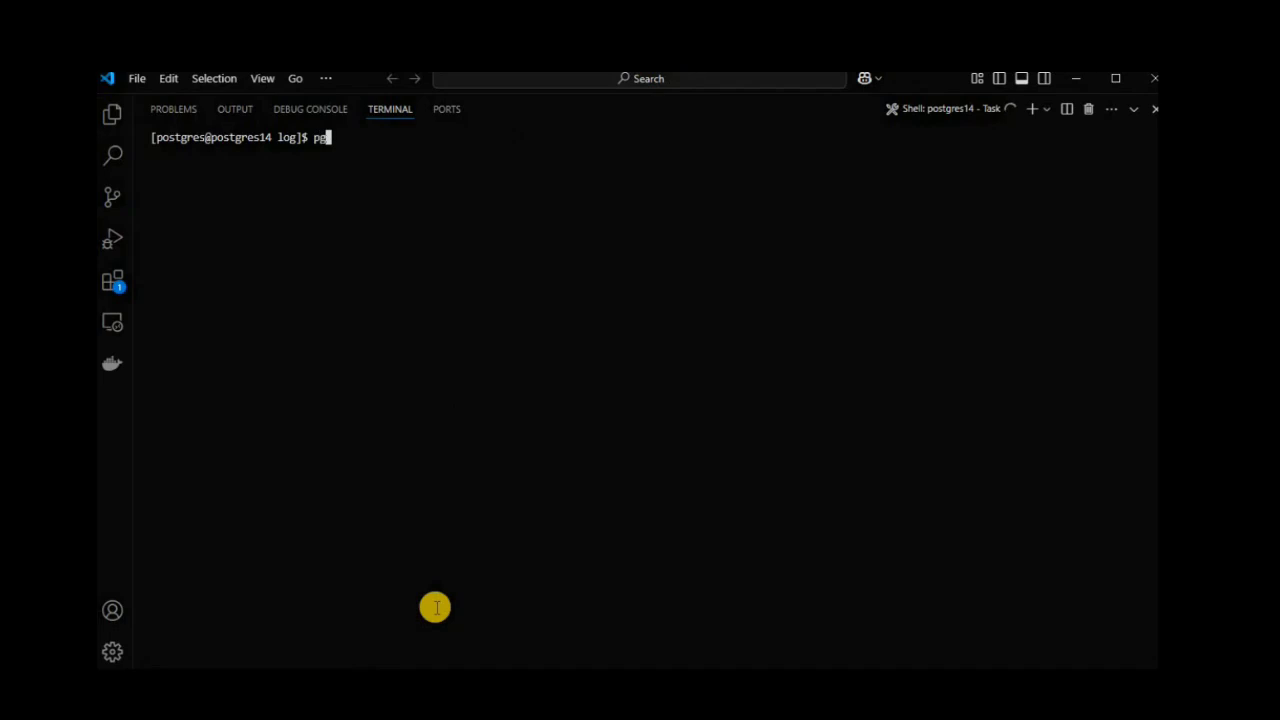
{"action": "type", "text": "backrest"}
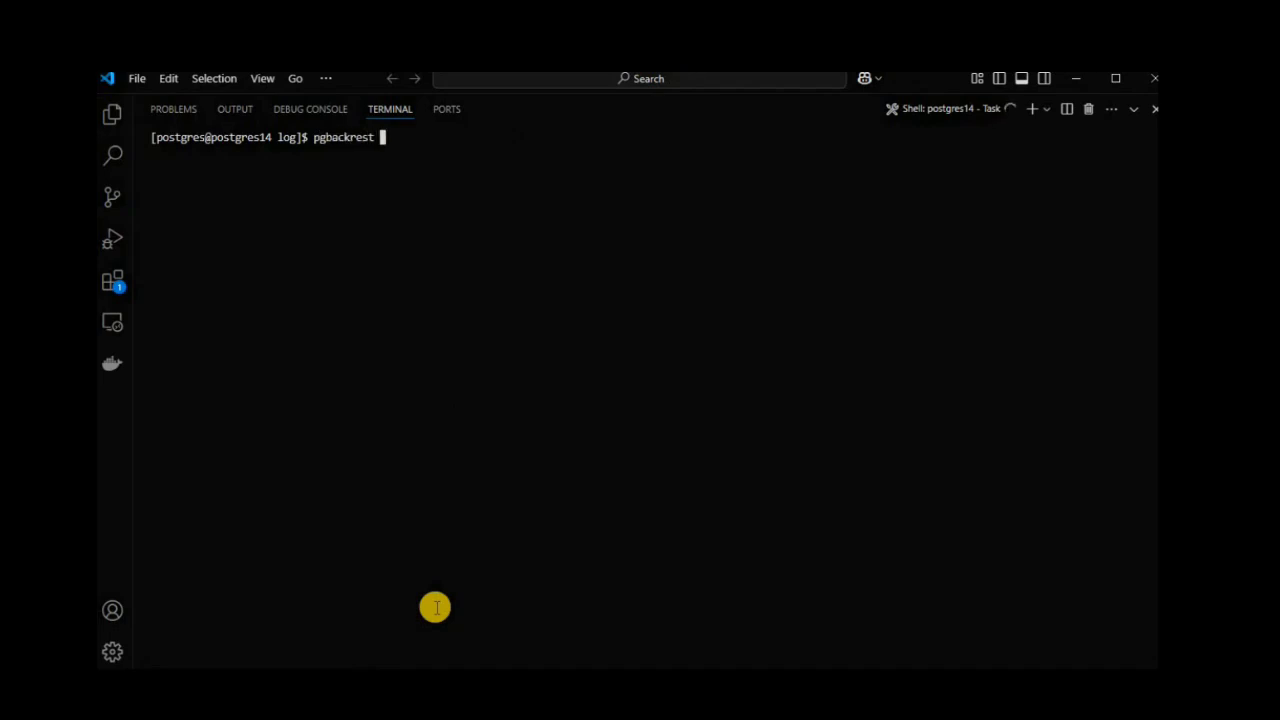
{"action": "type", "text": "--stanza=mynotesoracledbademo --delta --type=time \"target= 2025-01-20 16:13:08.123669\" --target-action=promote --log-level-console=info restore"}
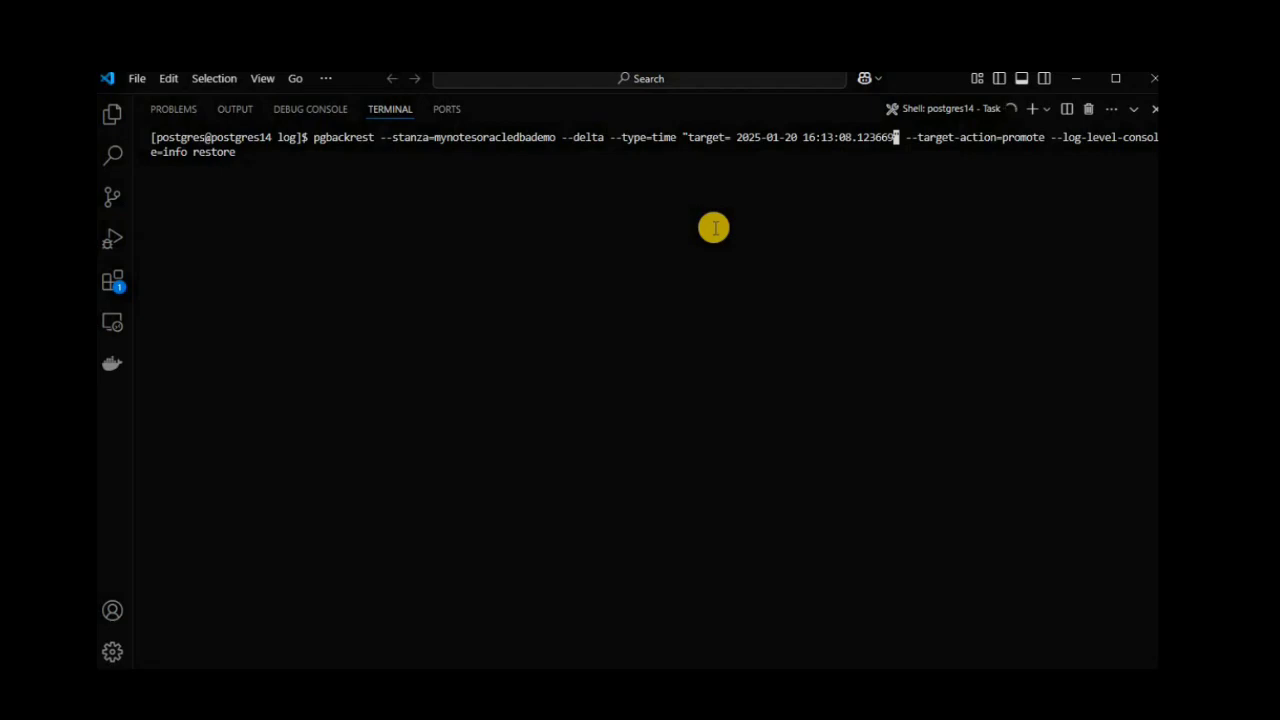
{"action": "key", "text": "Enter"}
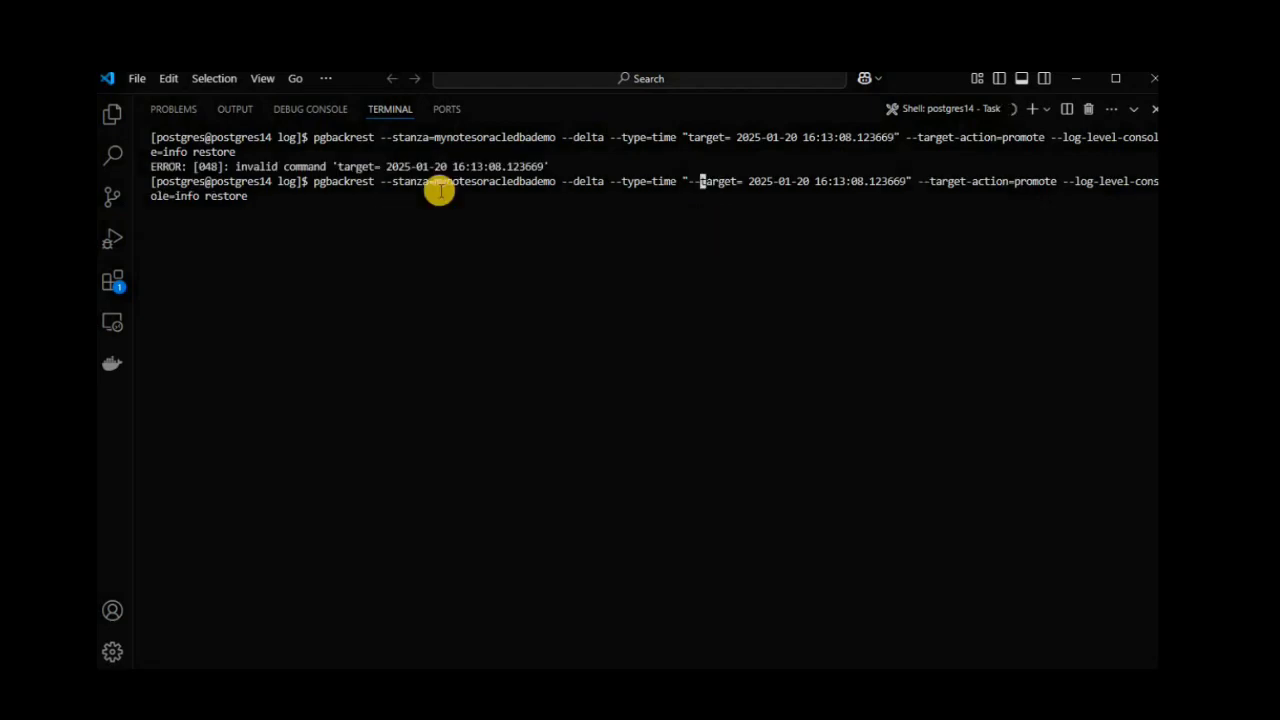
{"action": "key", "text": "Enter"}
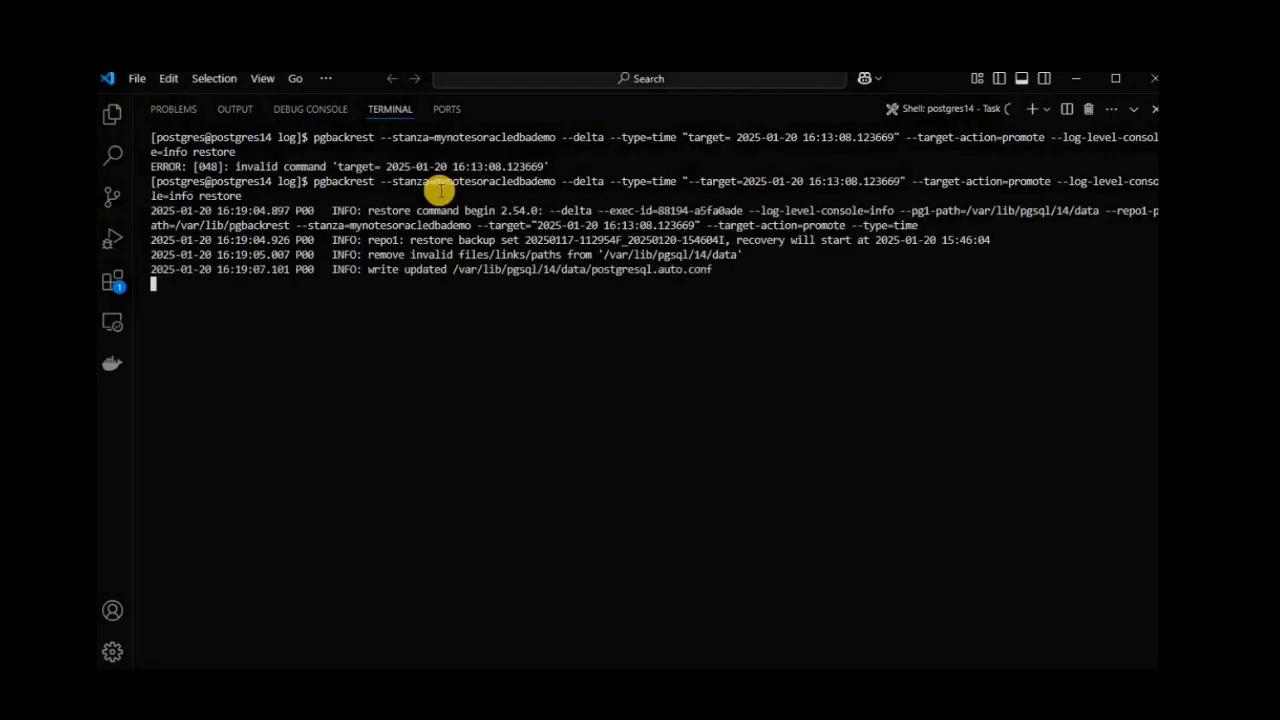
{"action": "type", "text": "ca"}
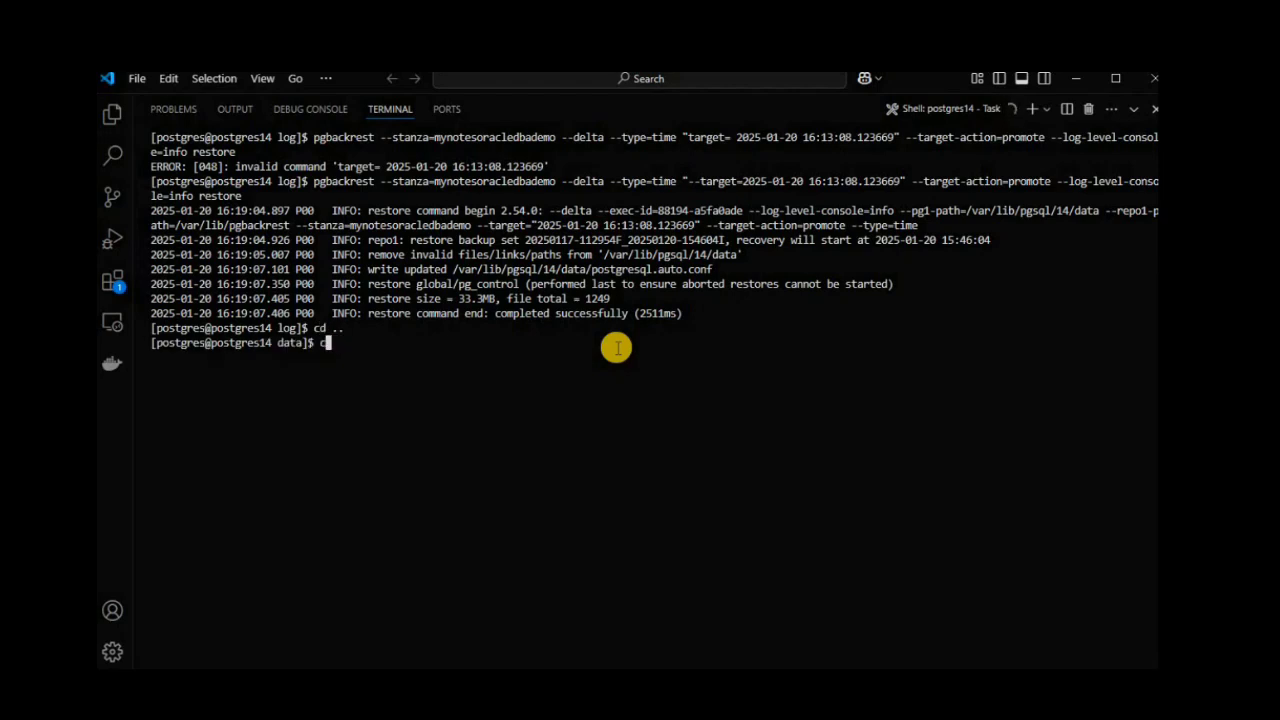
{"action": "type", "text": "at post"}
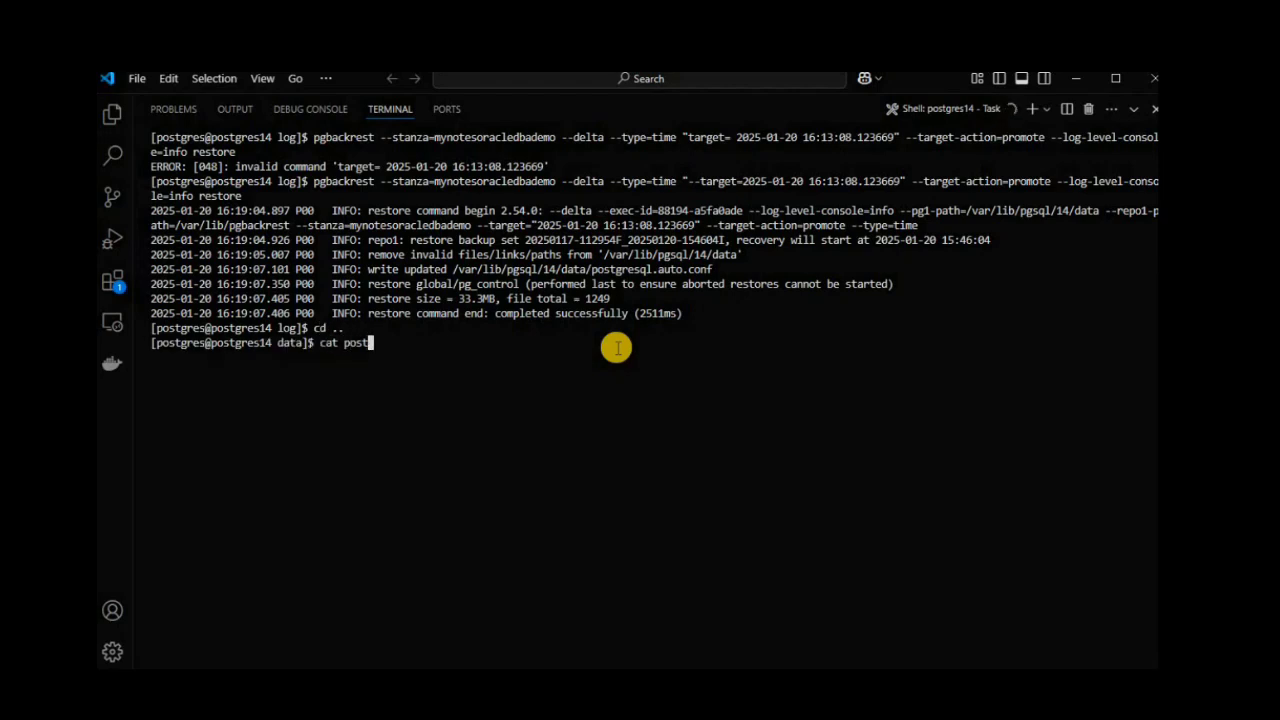
{"action": "key", "text": "Enter"}
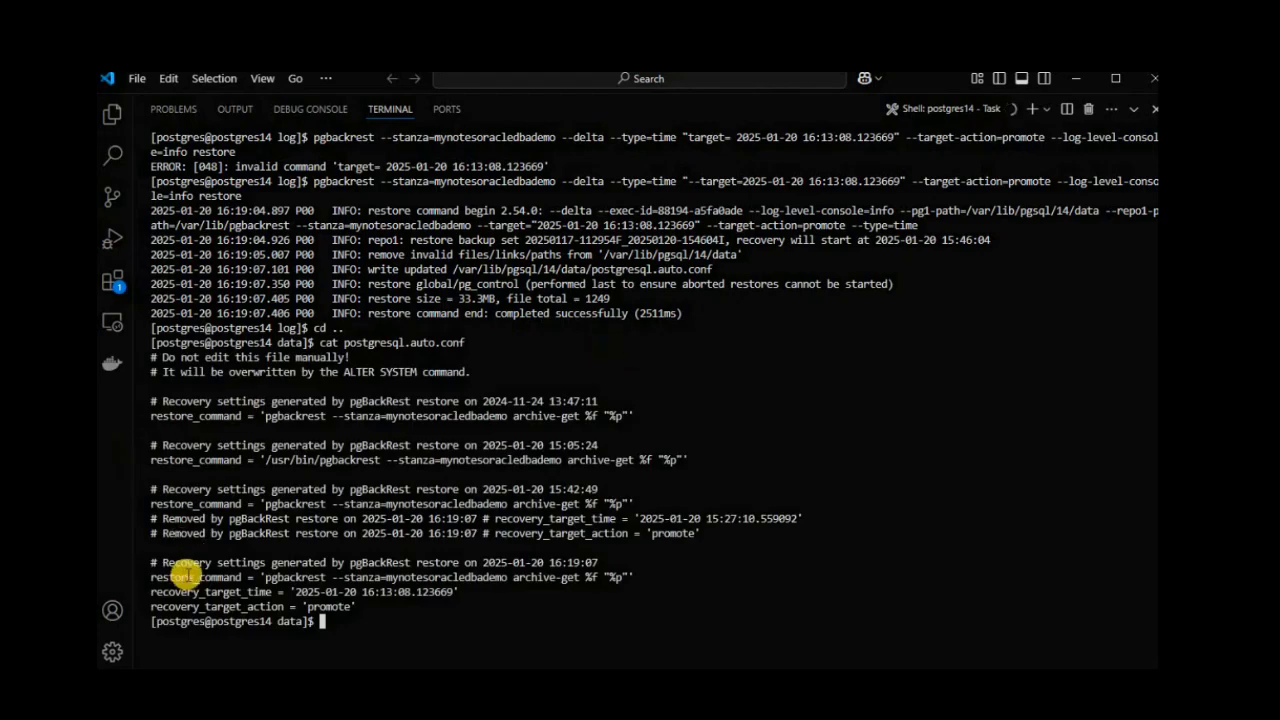
{"action": "mouse_move", "coordinate": [596, 576]}
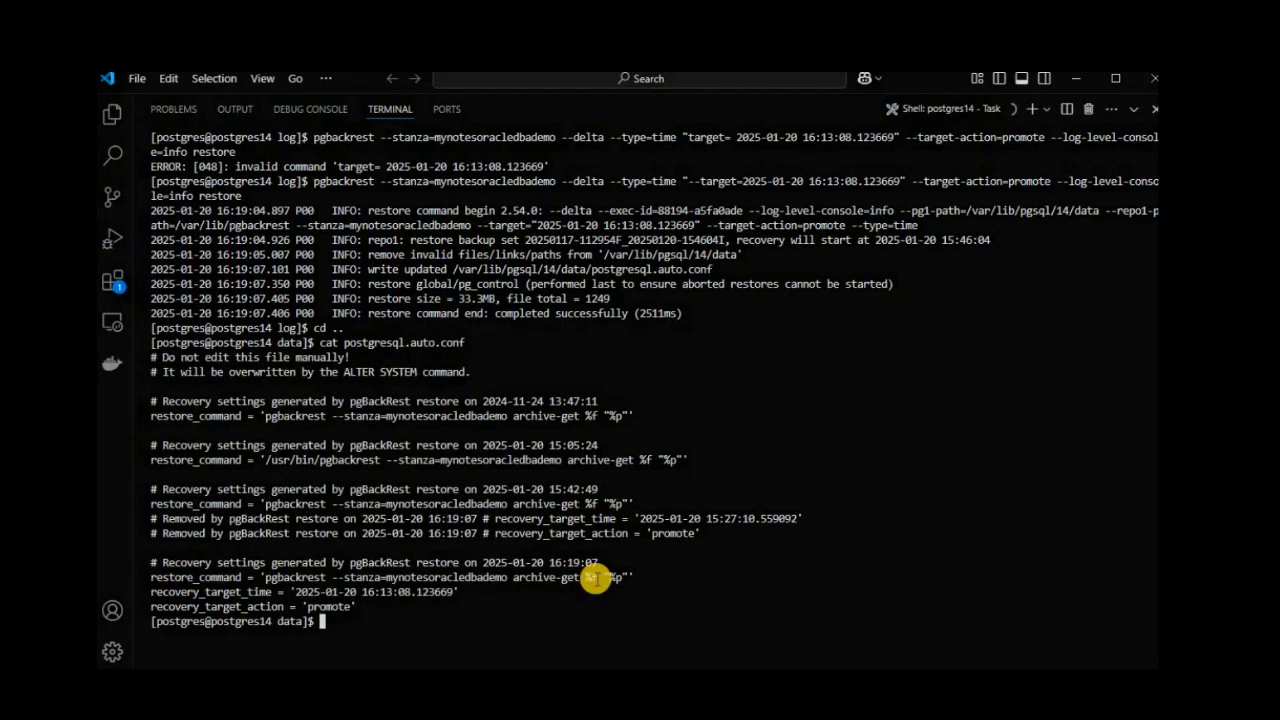
{"action": "mouse_move", "coordinate": [324, 584]}
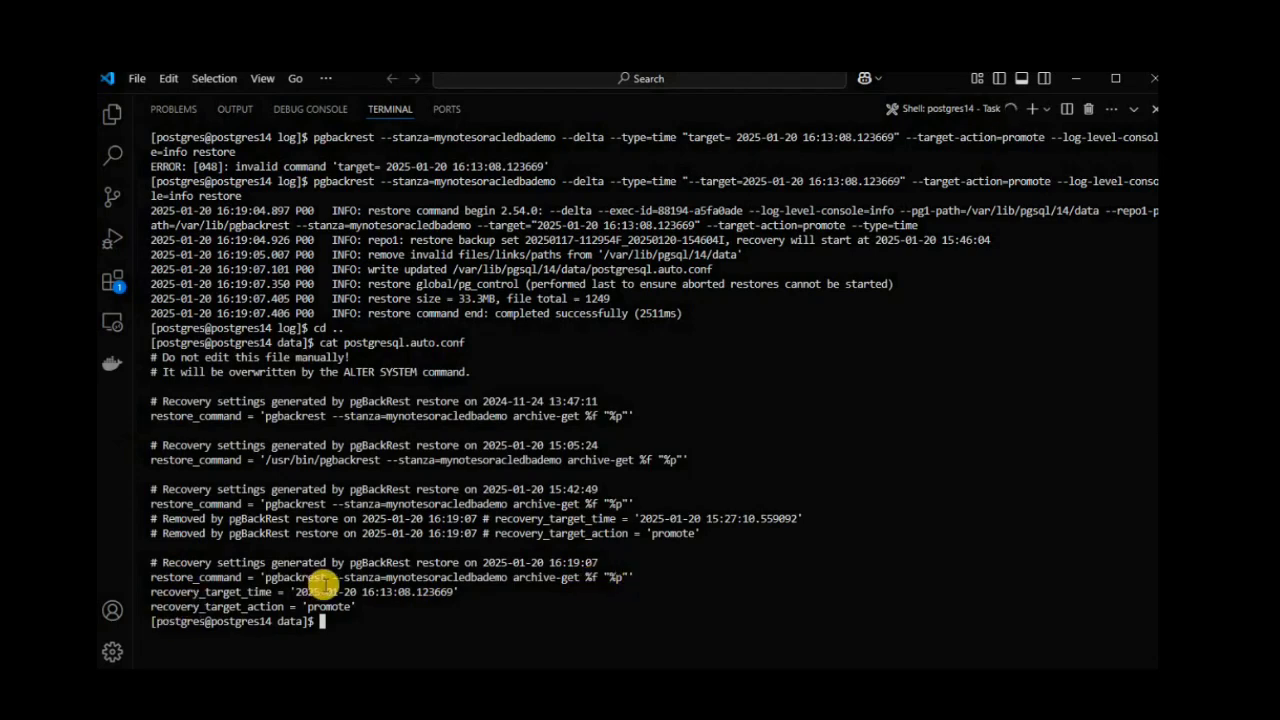
{"action": "mouse_move", "coordinate": [418, 580]}
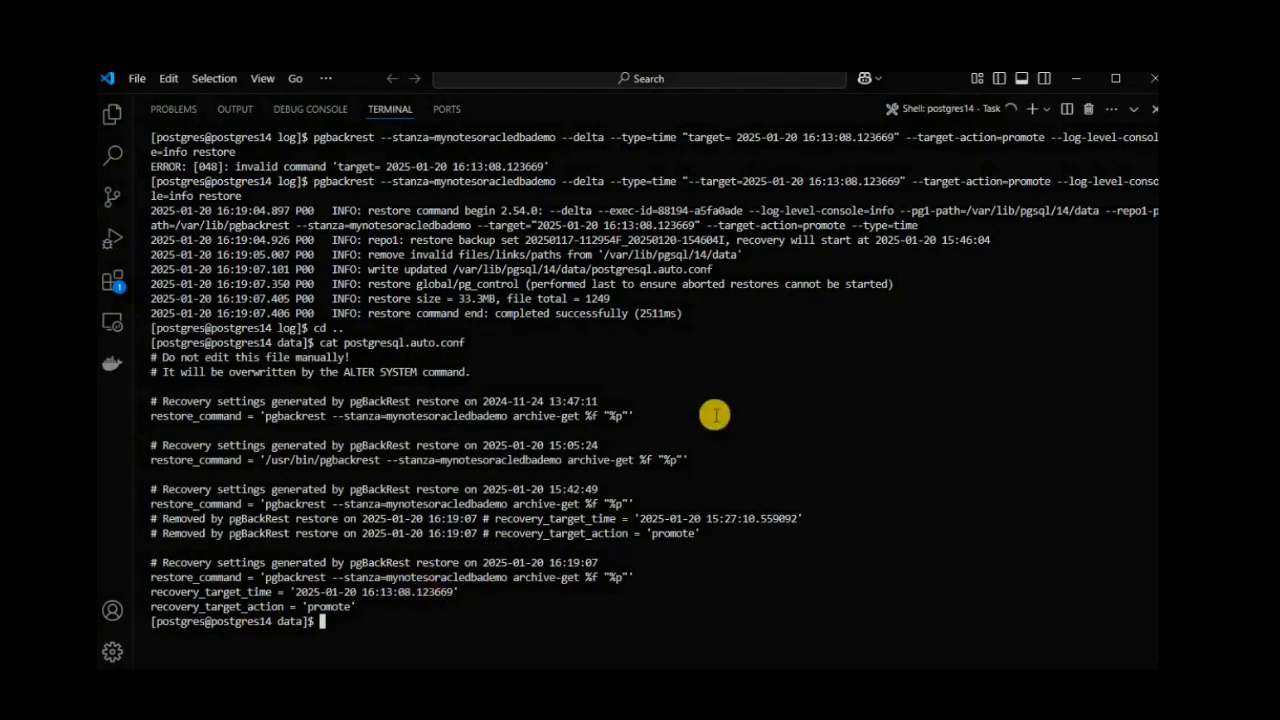
{"action": "mouse_move", "coordinate": [860, 180]}
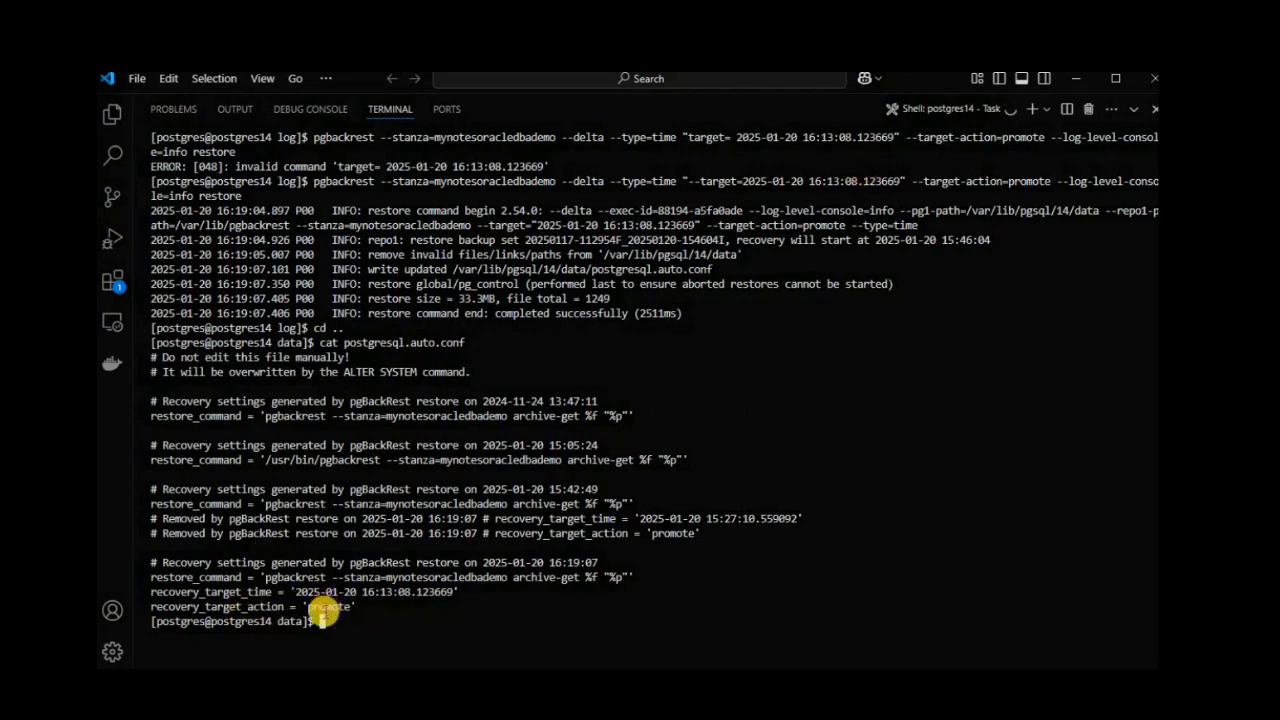
{"action": "mouse_move", "coordinate": [412, 648]}
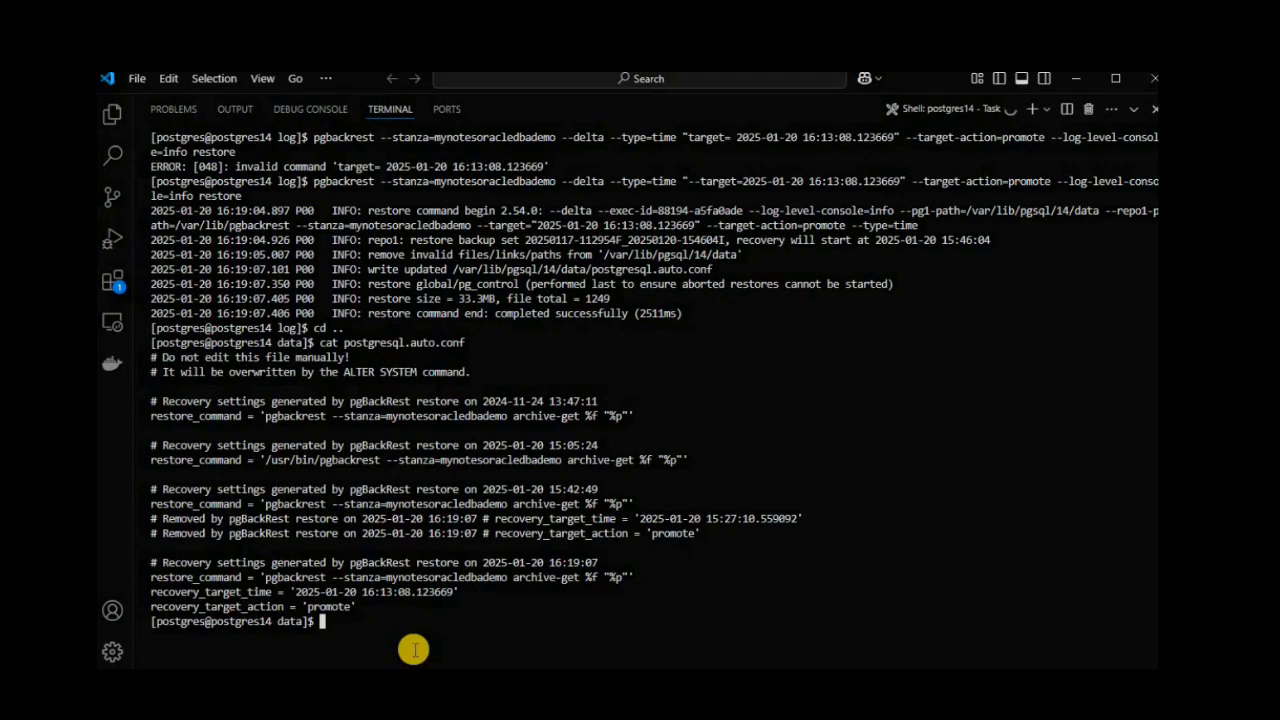
{"action": "type", "text": "sy"}
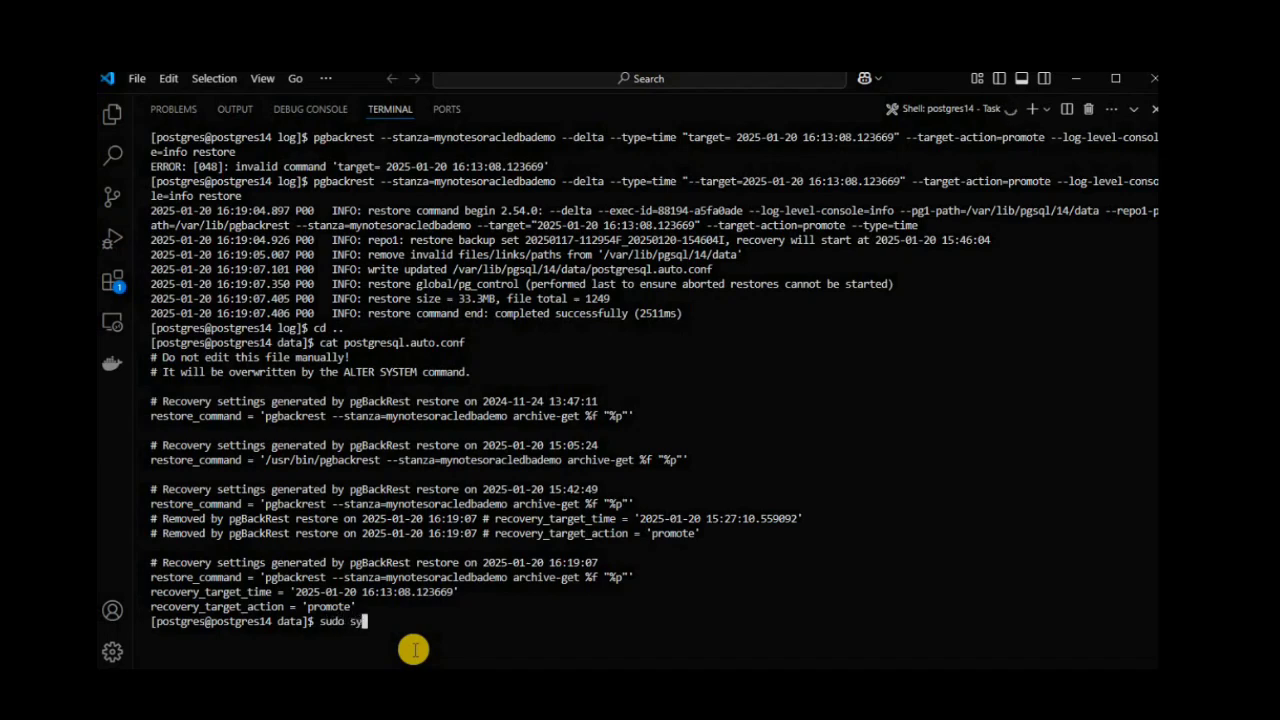
Start postgresql-14, list and review the server log, then reconnect with psql
{"action": "type", "text": "stemctl start pos"}
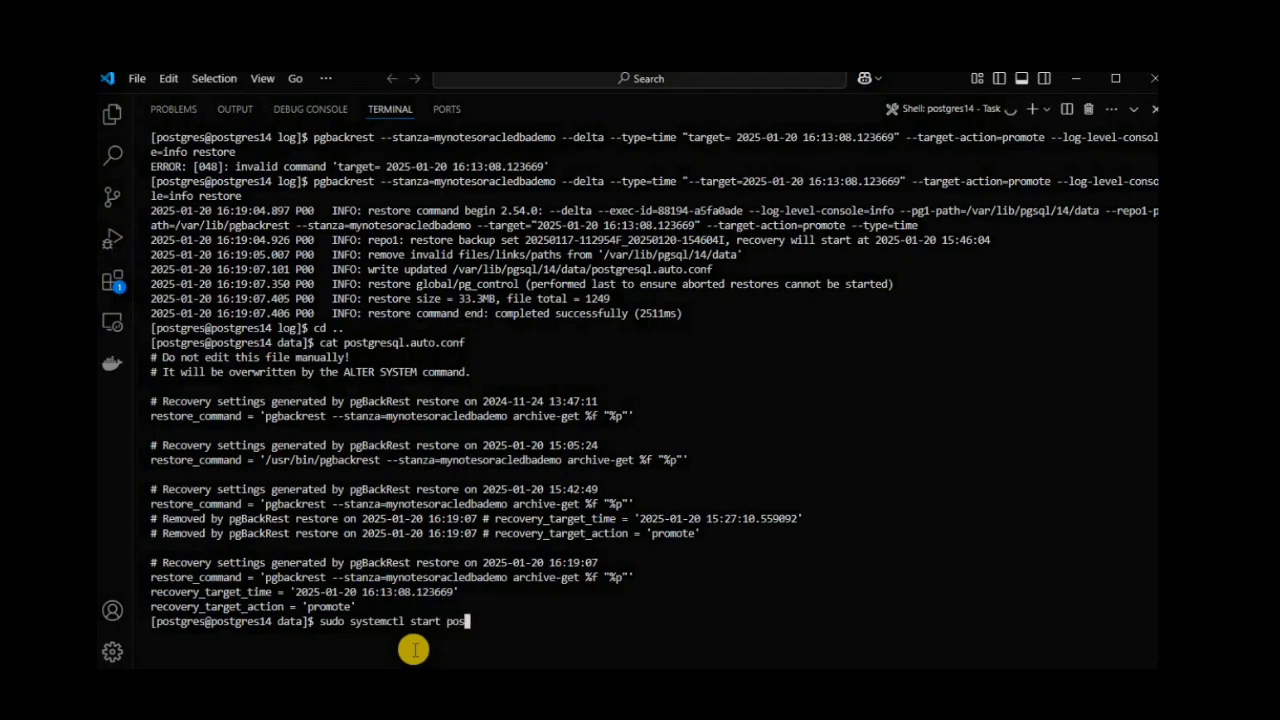
{"action": "type", "text": "tgresql-14"}
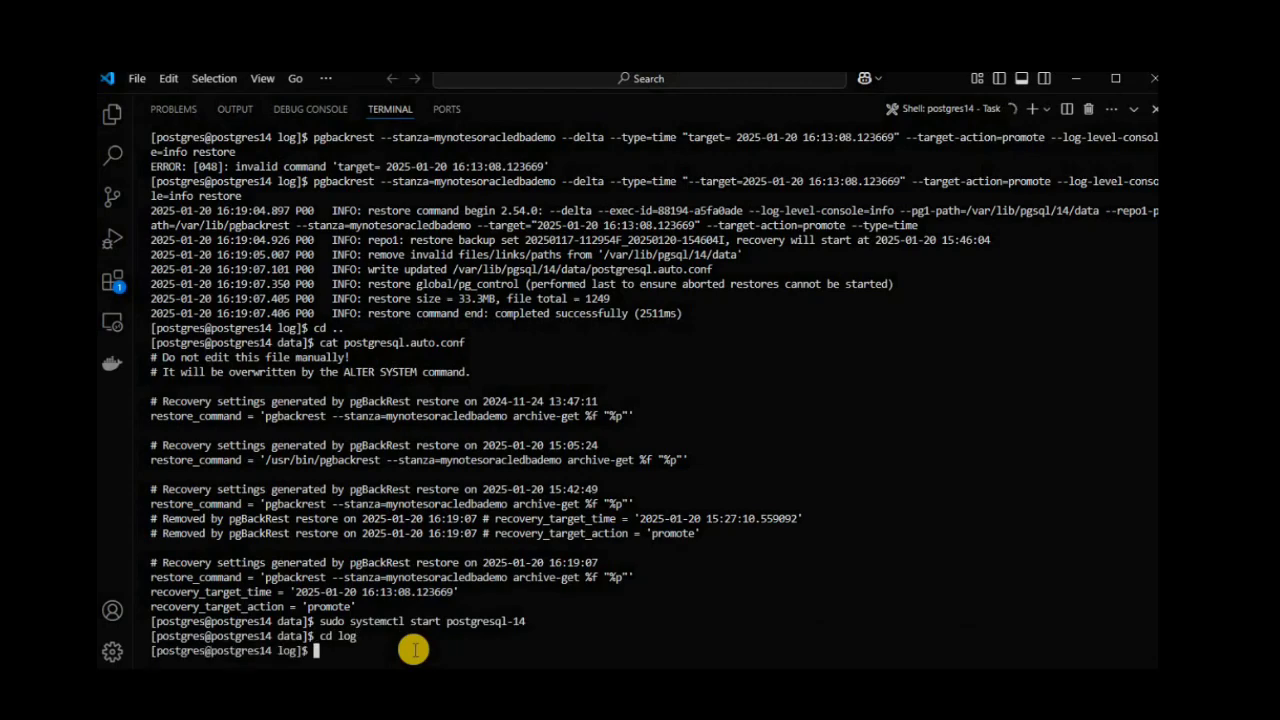
{"action": "type", "text": "ls -"}
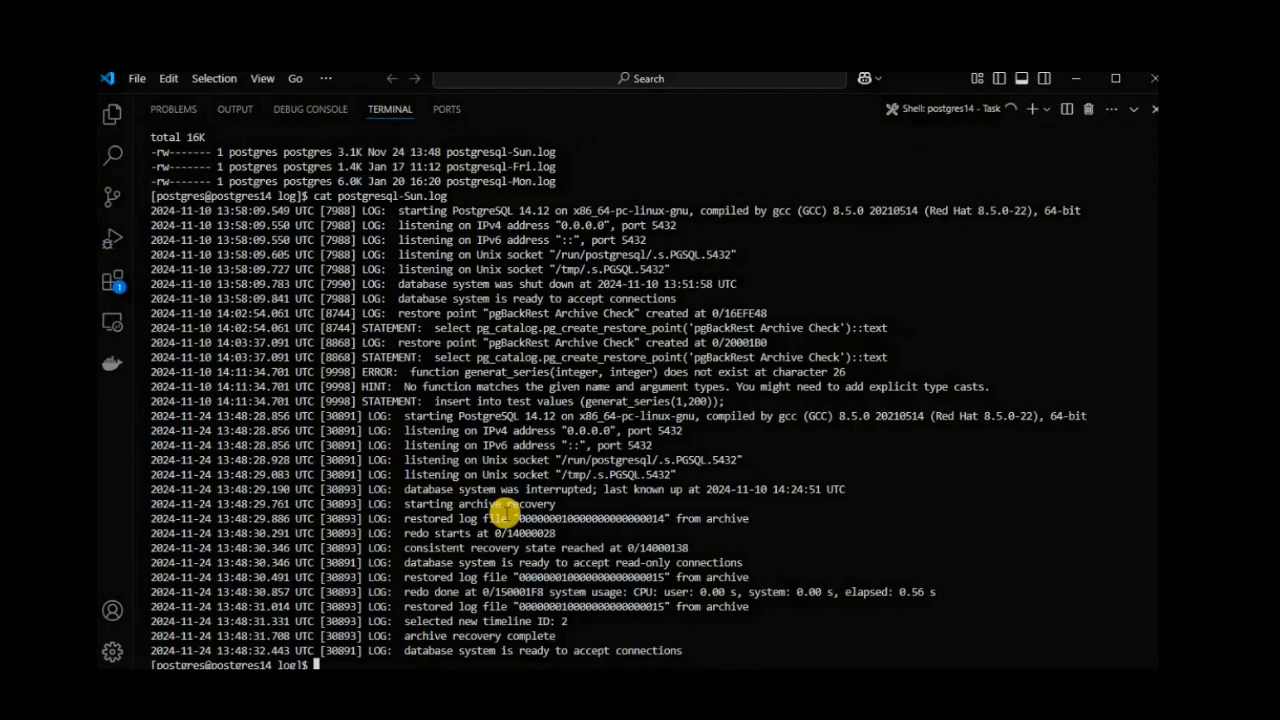
{"action": "mouse_move", "coordinate": [550, 548]}
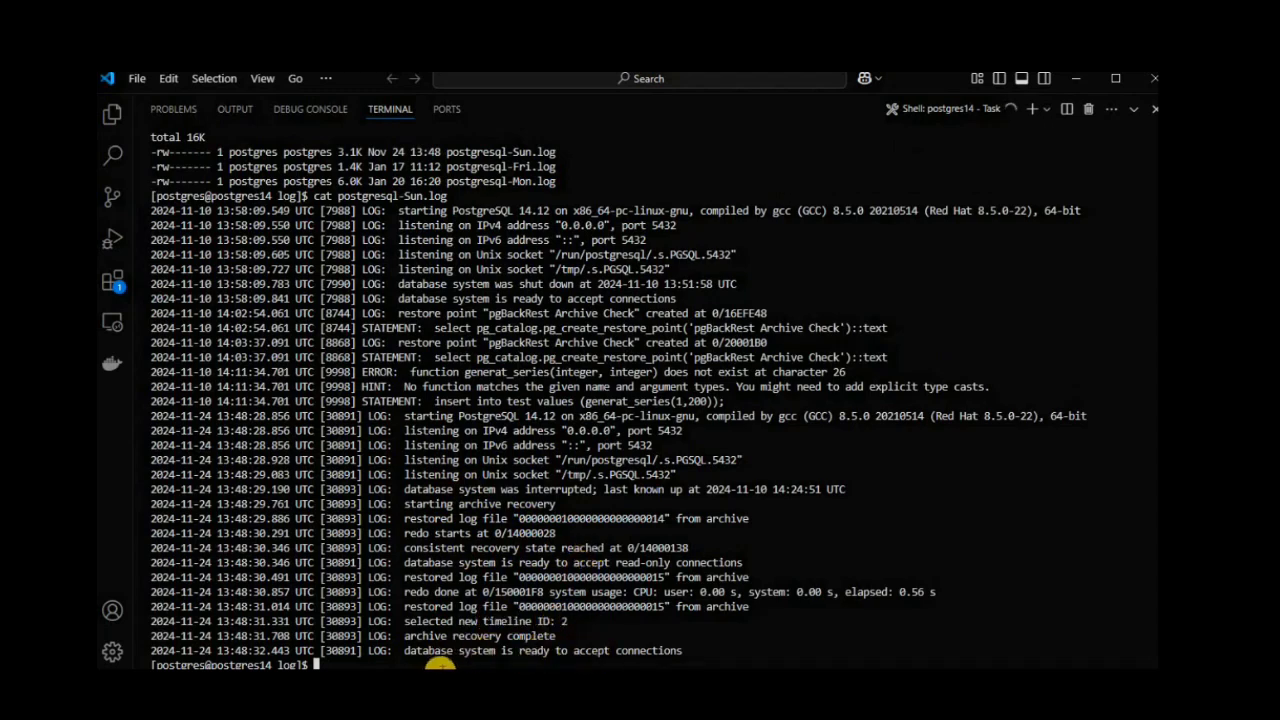
{"action": "mouse_move", "coordinate": [712, 650]}
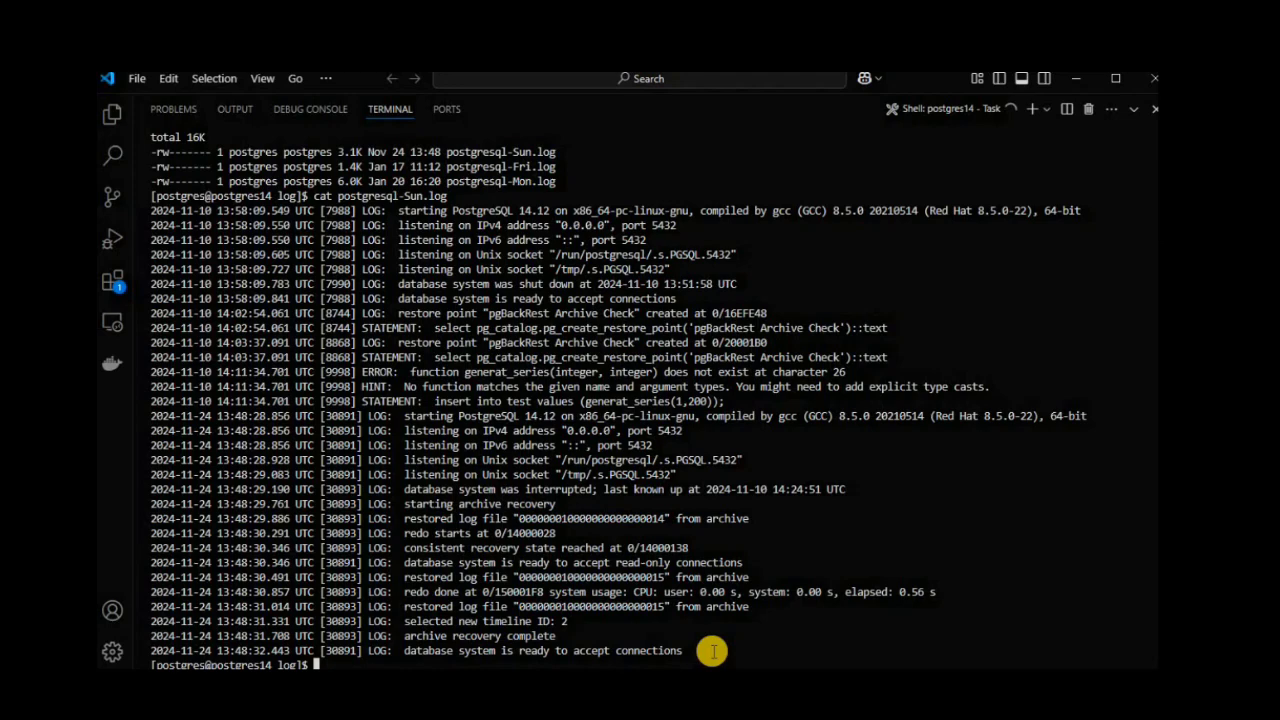
{"action": "type", "text": "psql"}
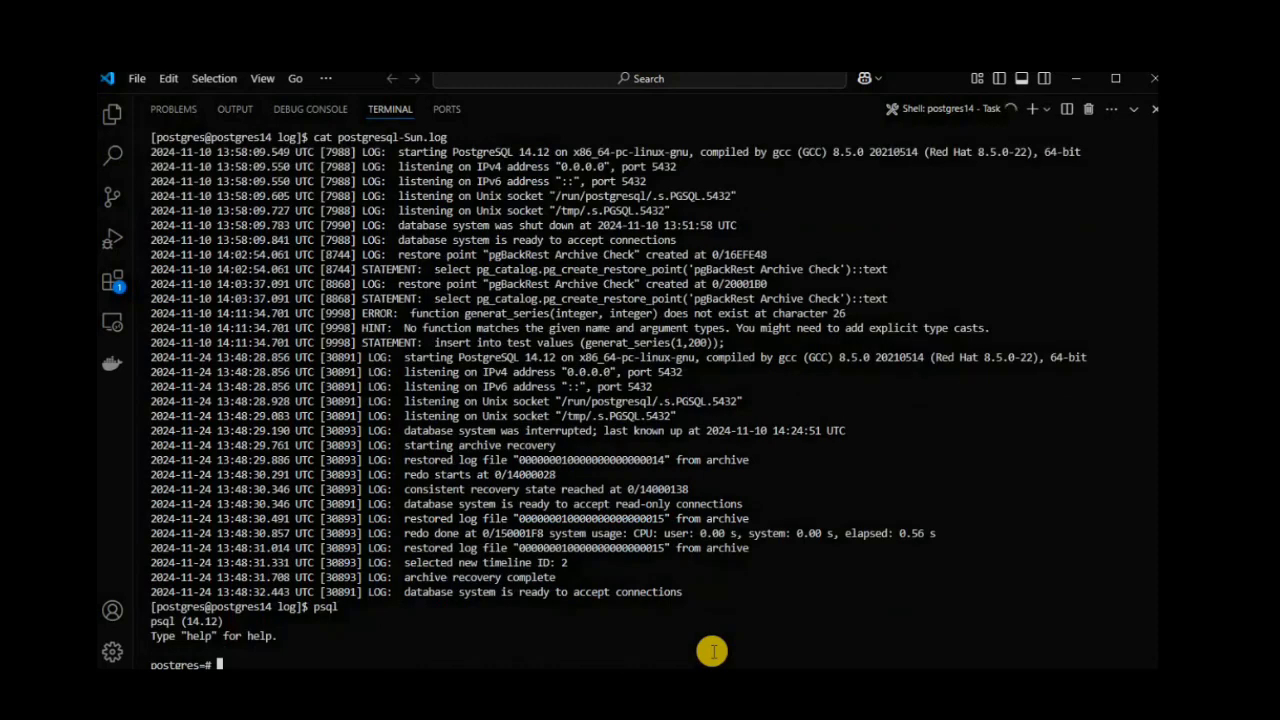
List tables with \dt showing pitr_demo restored, and begin 'select count(*) from pitr_demo'
{"action": "type", "text": "\\dt"}
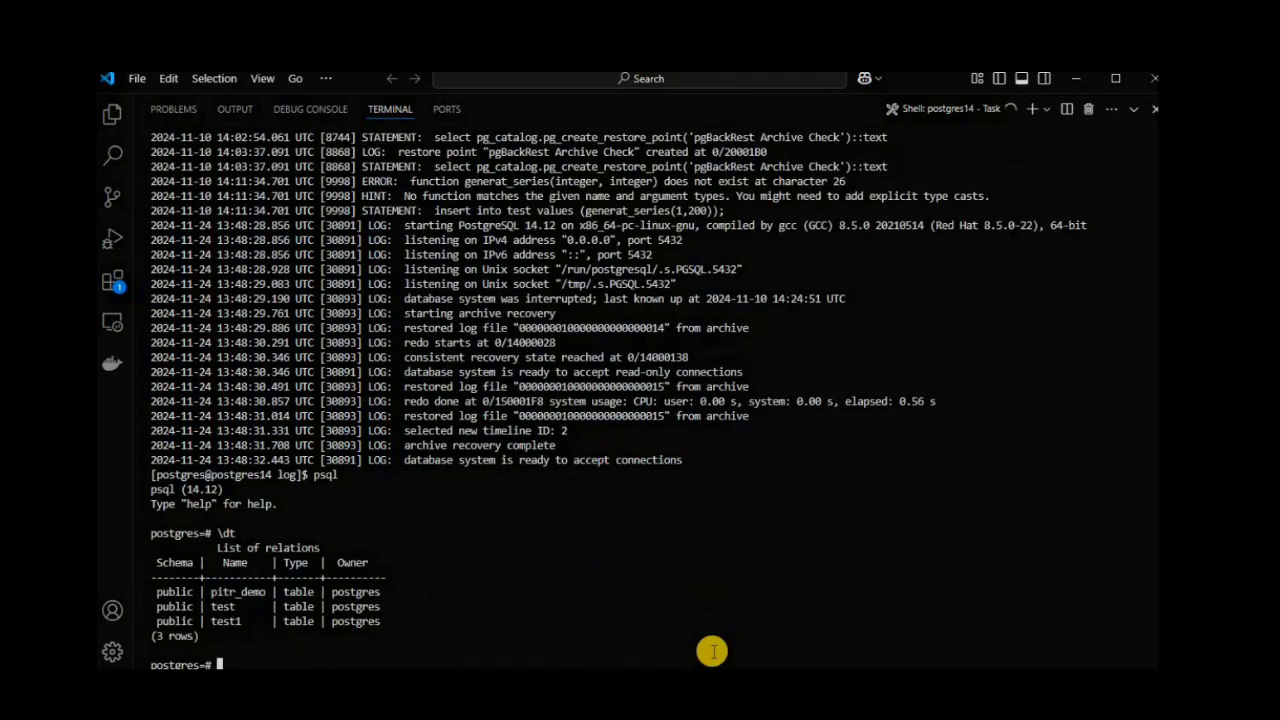
{"action": "type", "text": "select"}
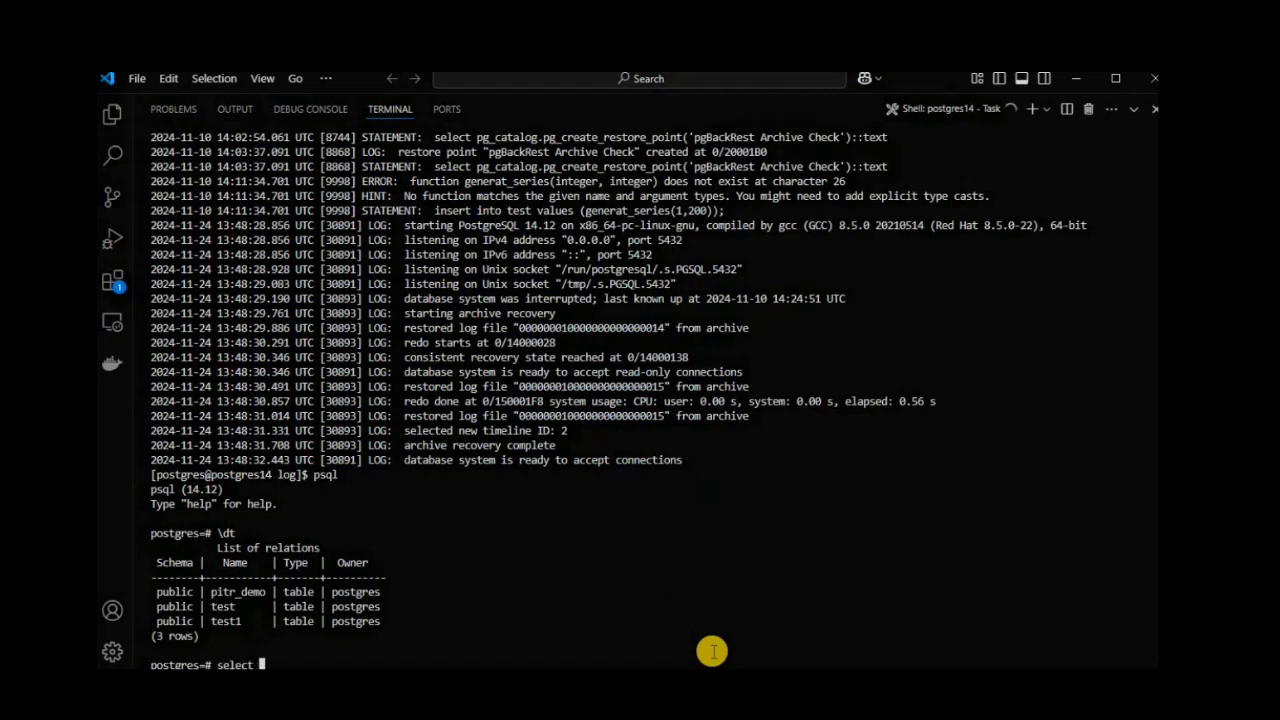
{"action": "type", "text": "count(*) from p"}
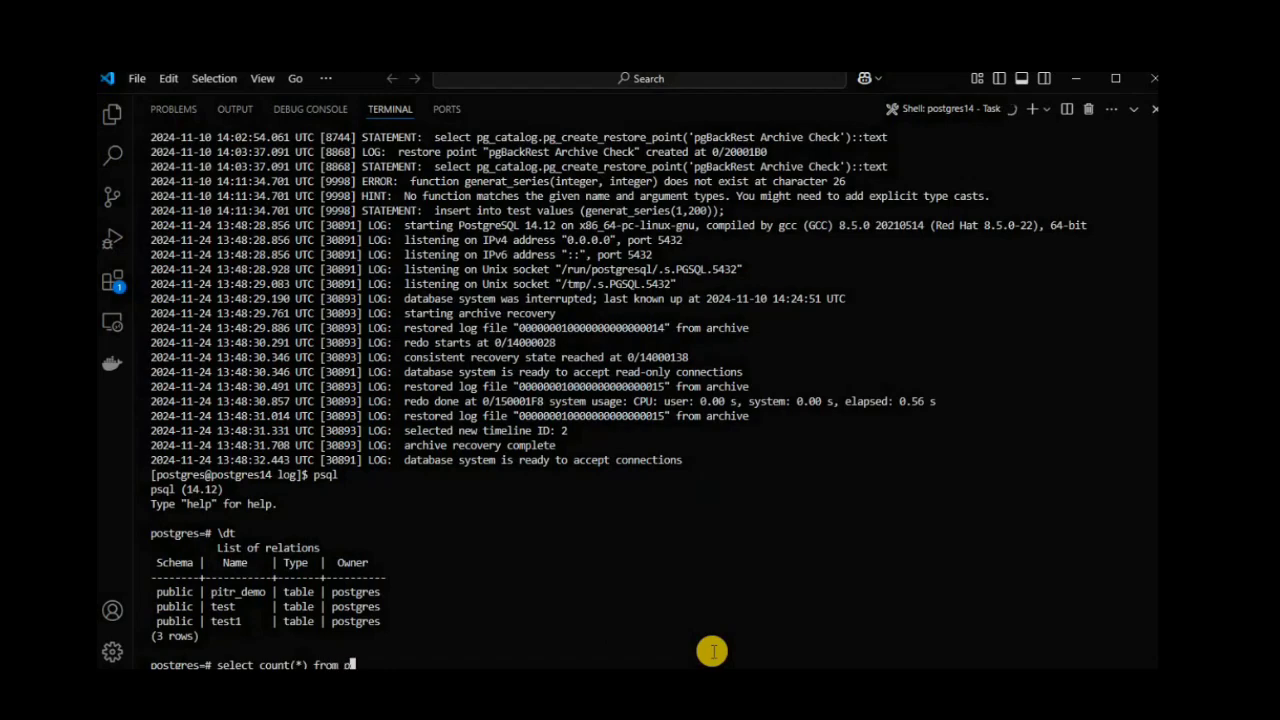
{"action": "type", "text": "itr"}
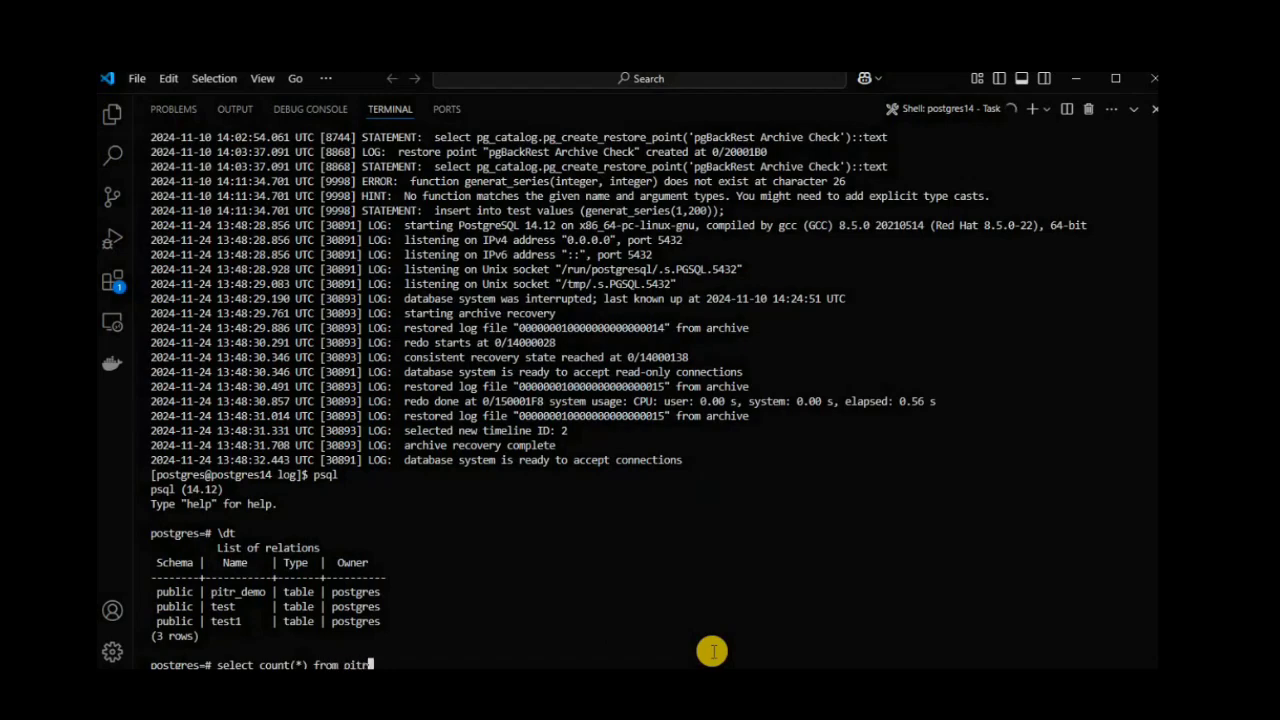